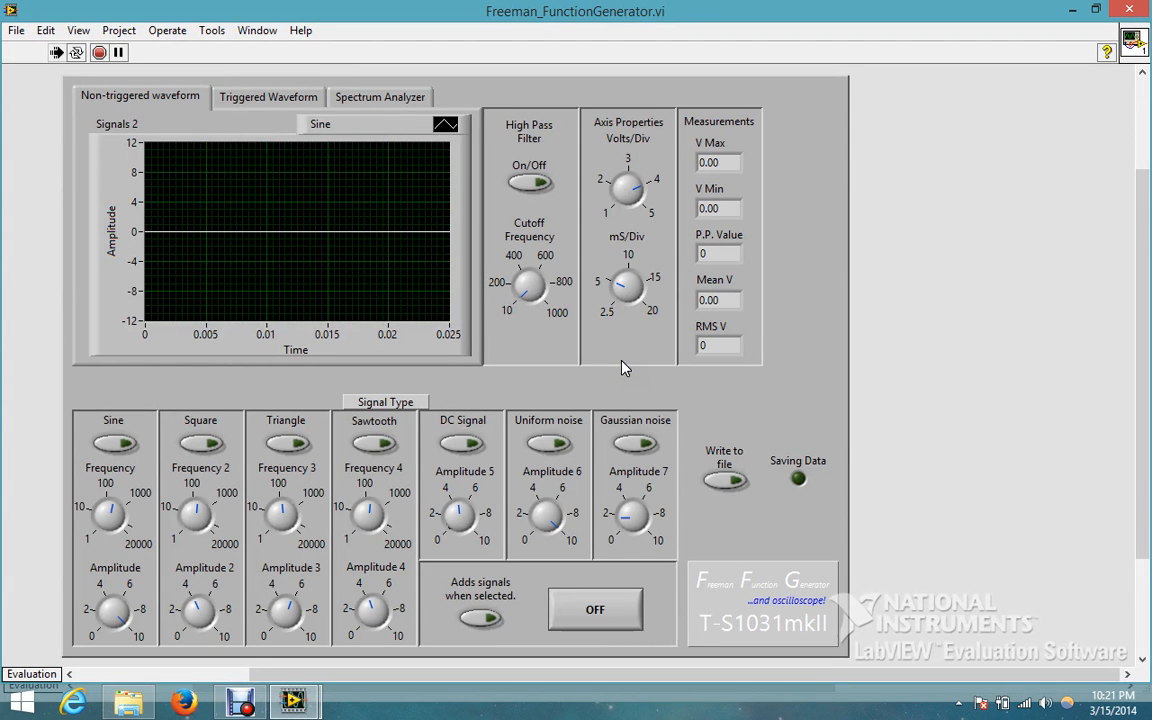
{"action": "mouse_move", "coordinate": [408, 288]}
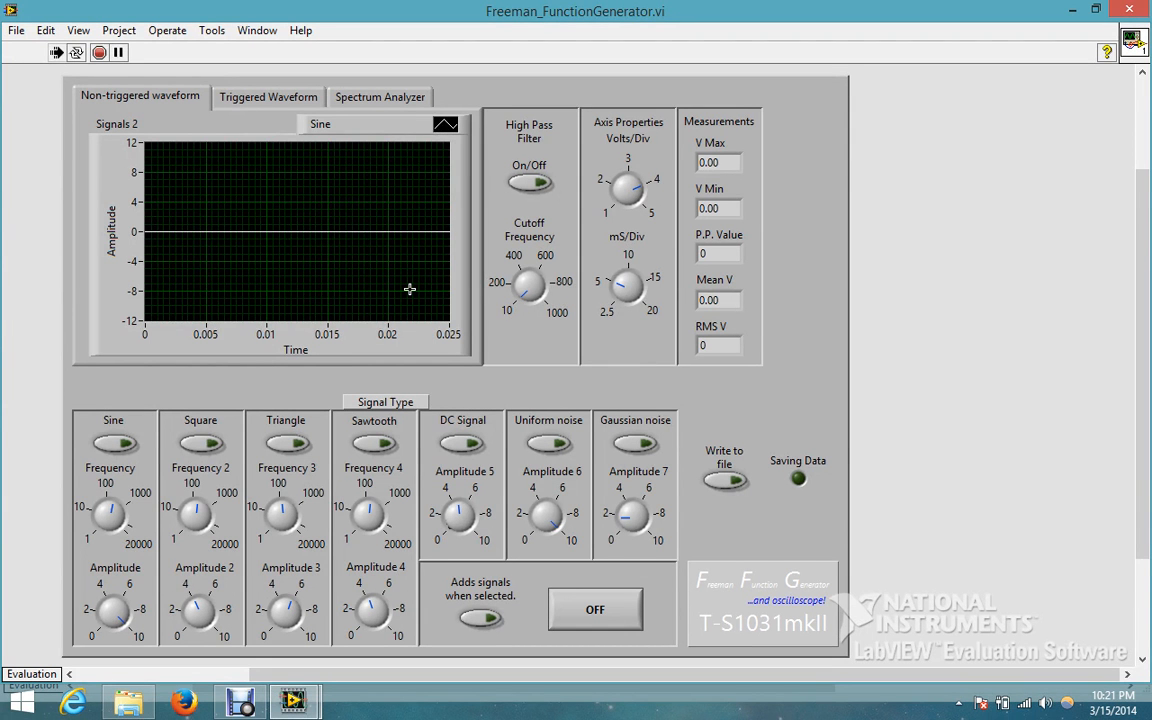
{"action": "mouse_move", "coordinate": [240, 296]}
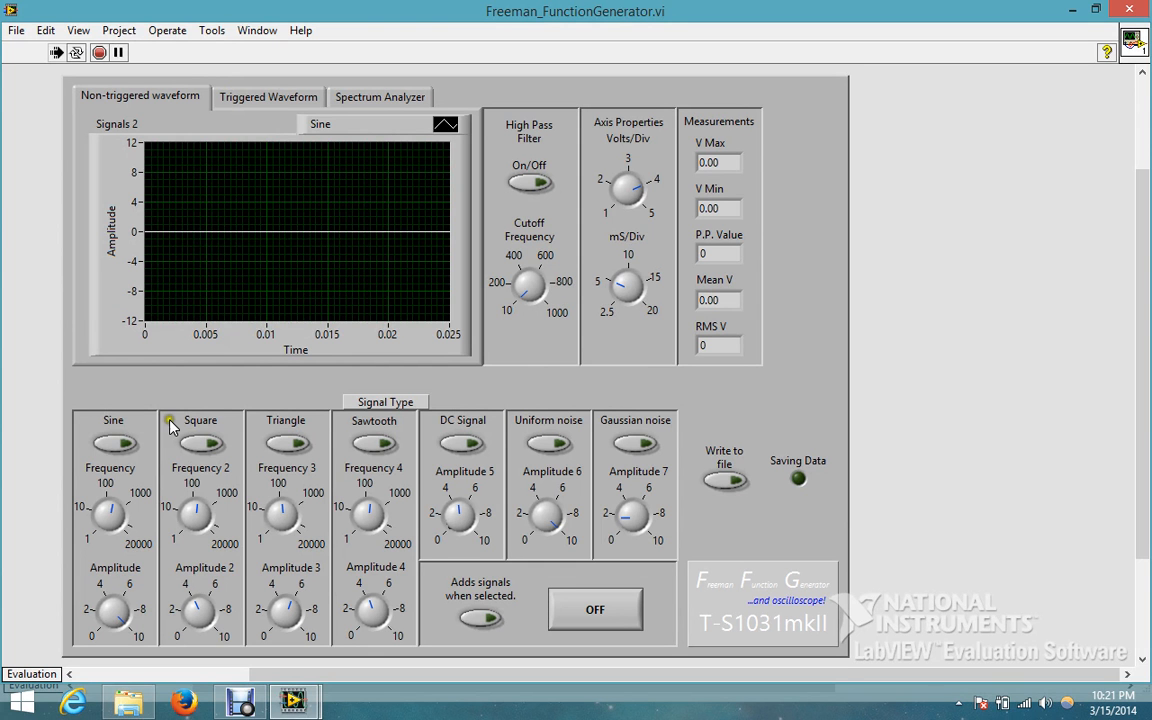
{"action": "mouse_move", "coordinate": [196, 424]}
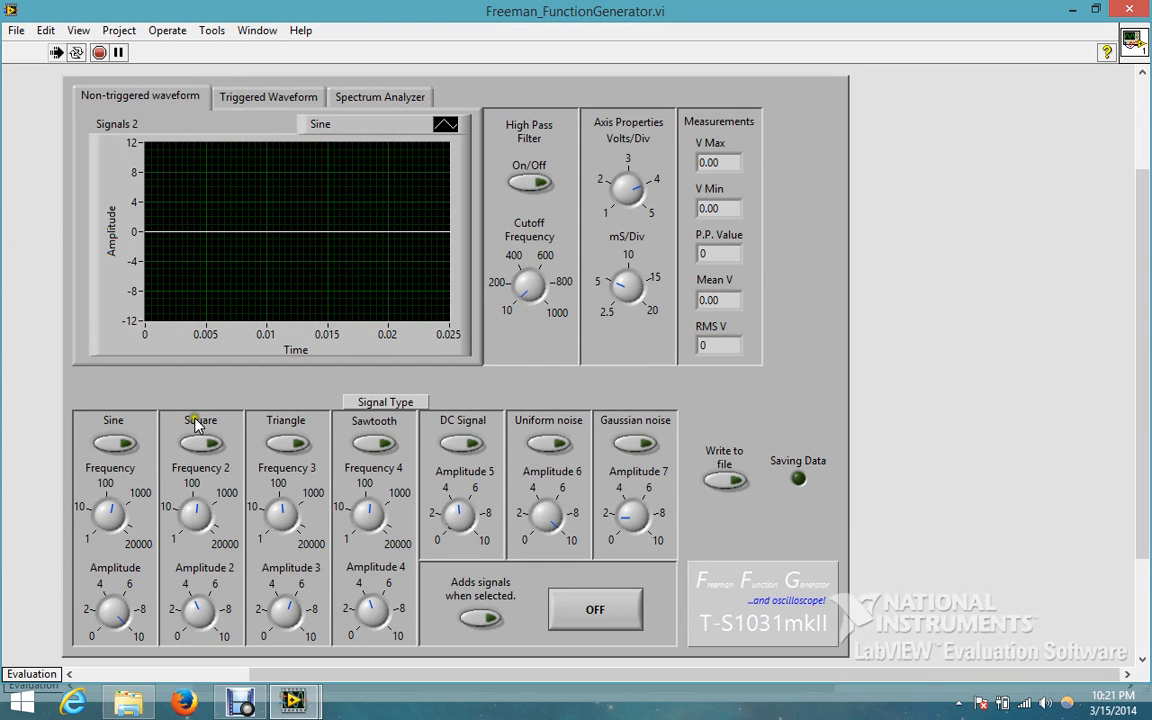
{"action": "mouse_move", "coordinate": [520, 460]}
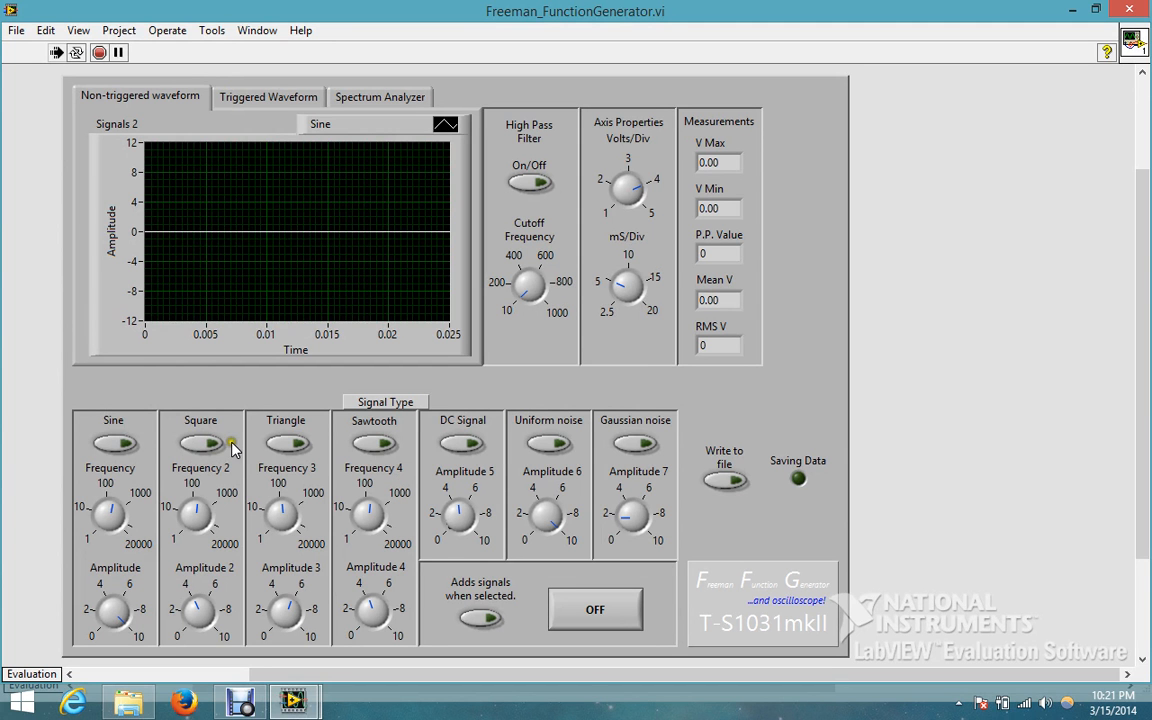
{"action": "mouse_move", "coordinate": [316, 188]}
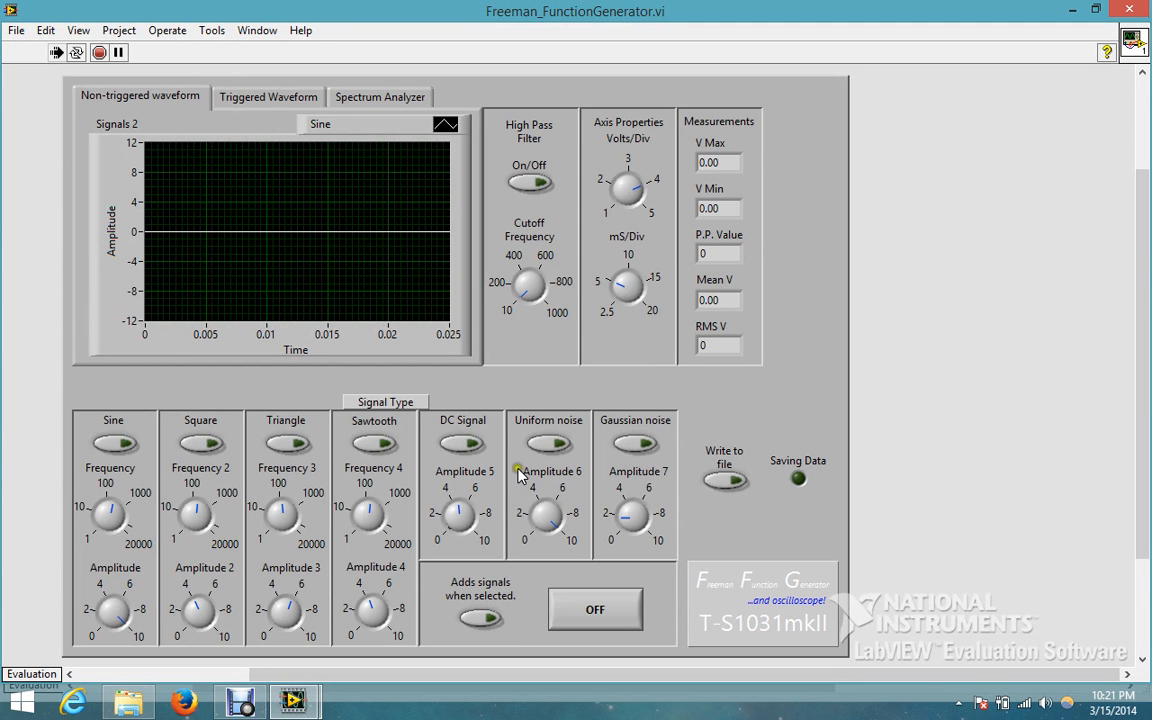
{"action": "mouse_move", "coordinate": [470, 464]}
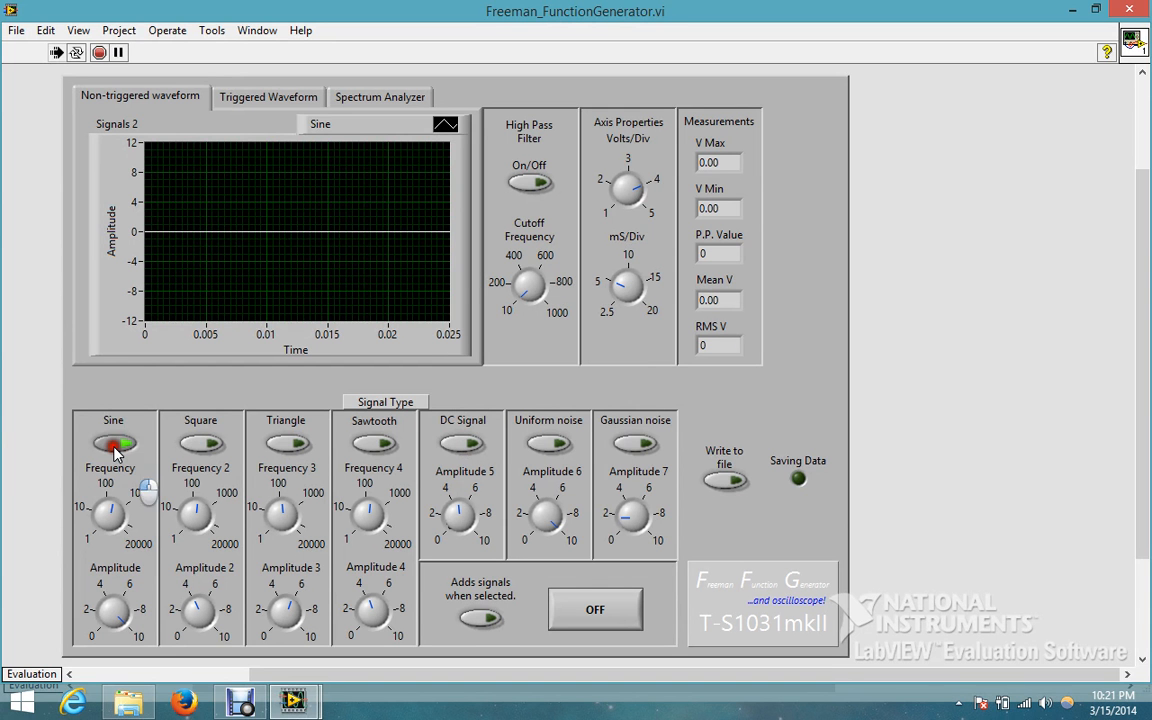
Enable the Sine and Square toggles so both traces overlay on the waveform graph.
{"action": "left_click", "coordinate": [112, 444]}
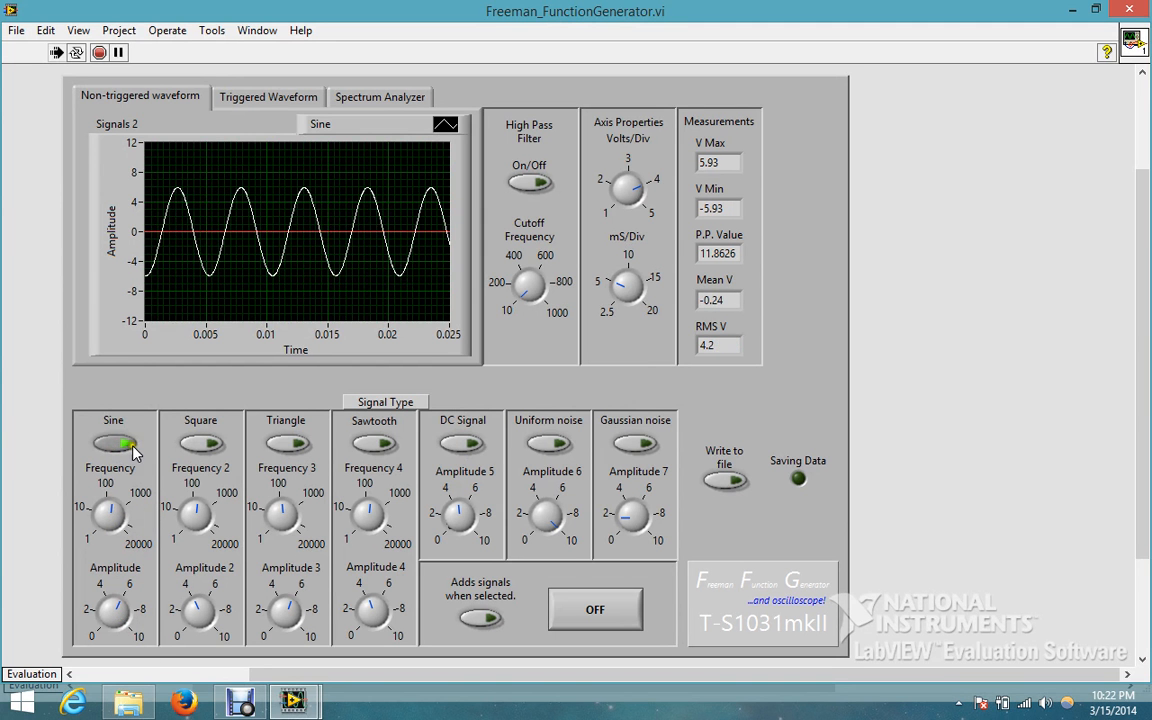
{"action": "left_click", "coordinate": [202, 444]}
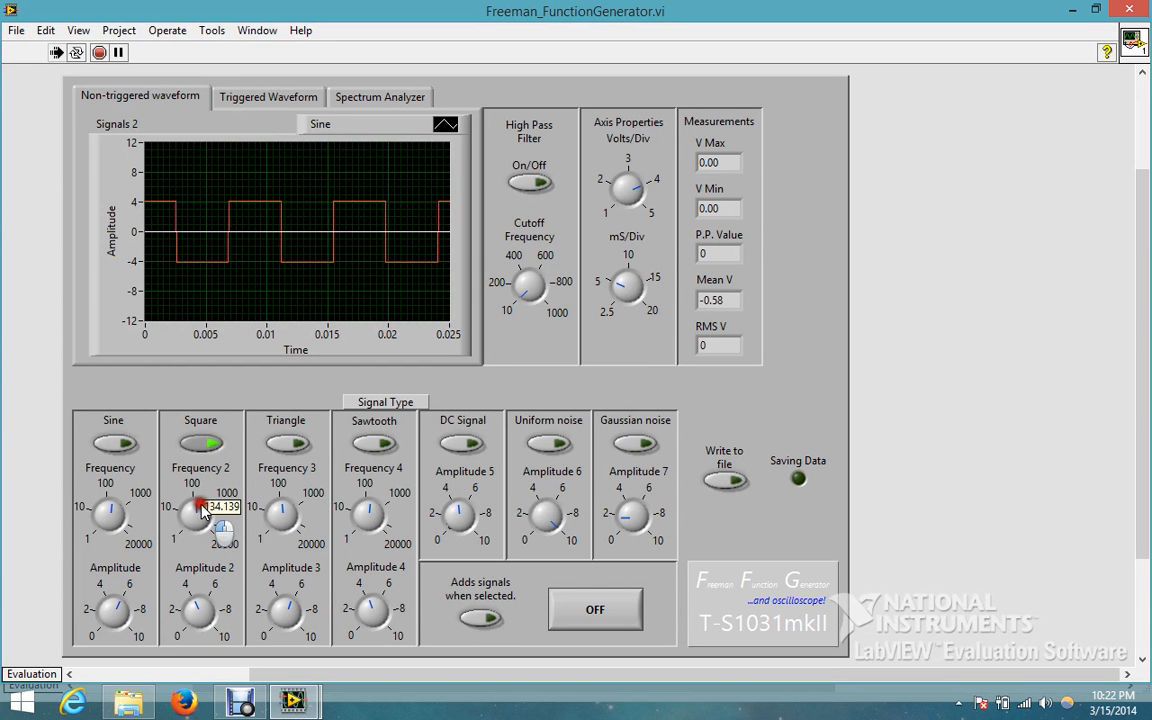
{"action": "left_click", "coordinate": [112, 444]}
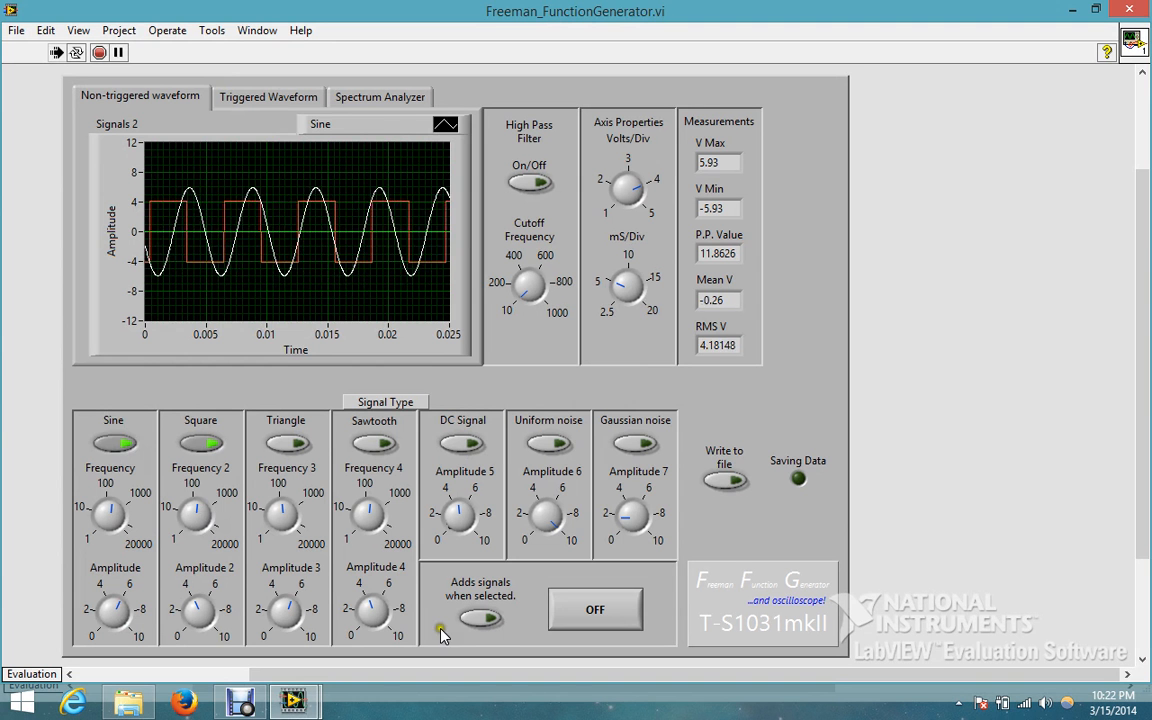
Sum the active signals plus a Triangle wave into one waveform, then return to separate traces.
{"action": "left_click", "coordinate": [480, 618]}
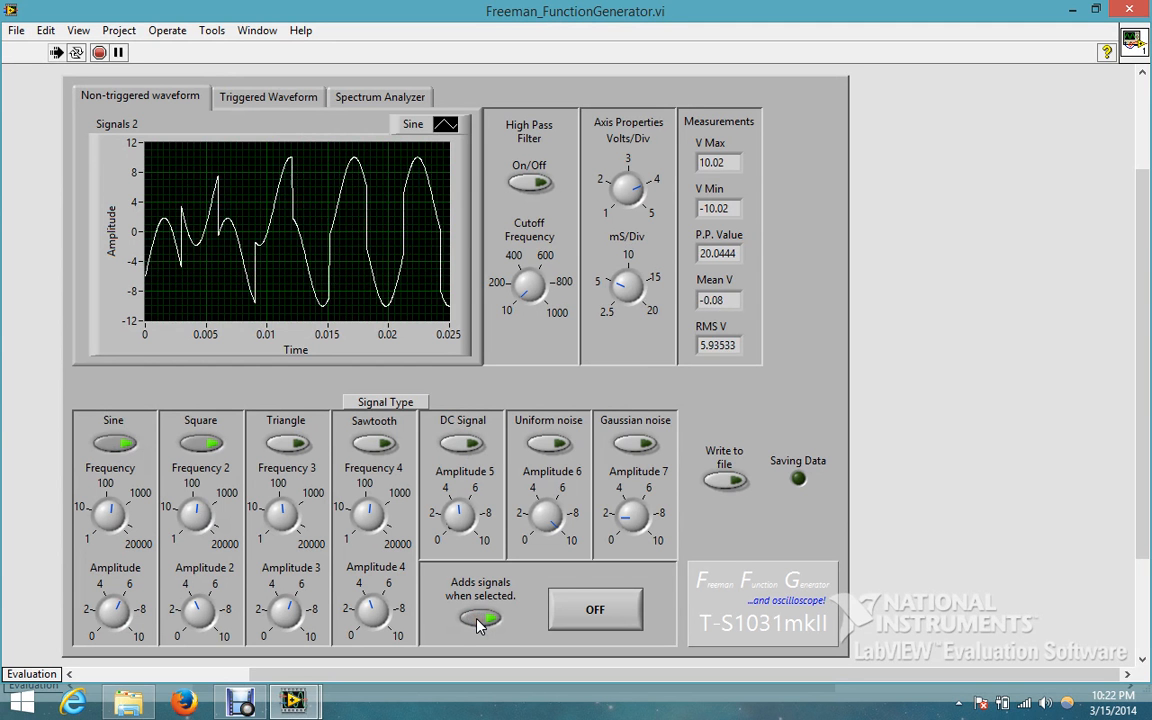
{"action": "left_click", "coordinate": [284, 444]}
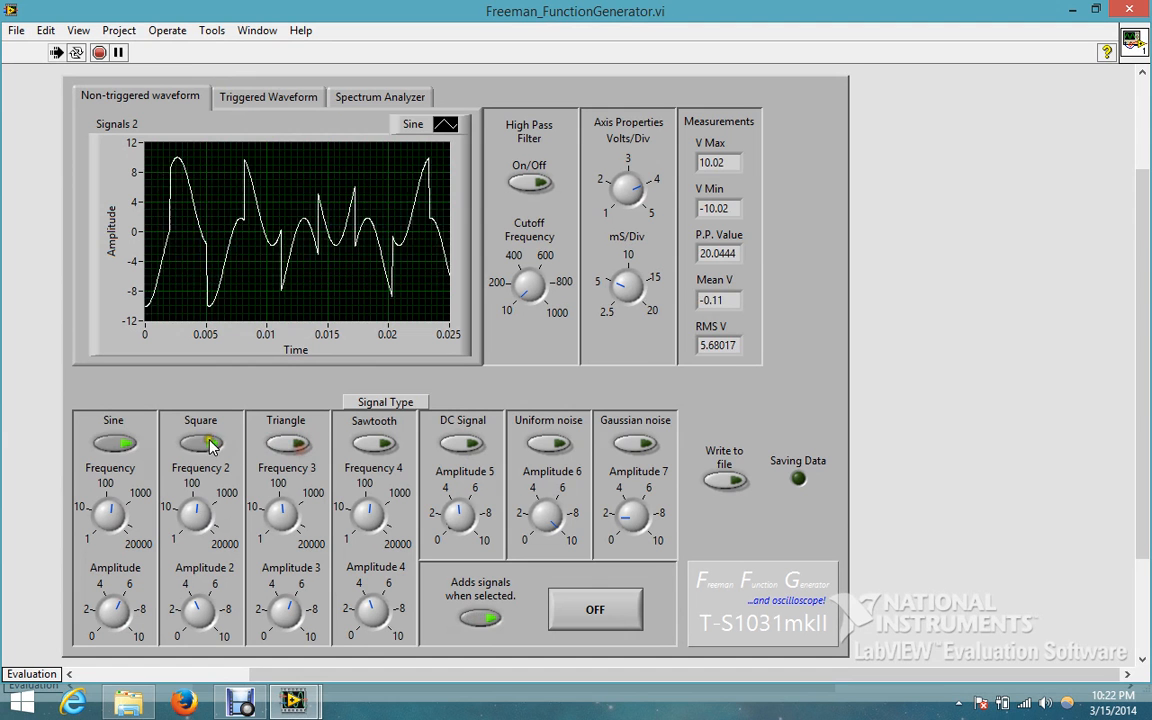
{"action": "left_click", "coordinate": [480, 618]}
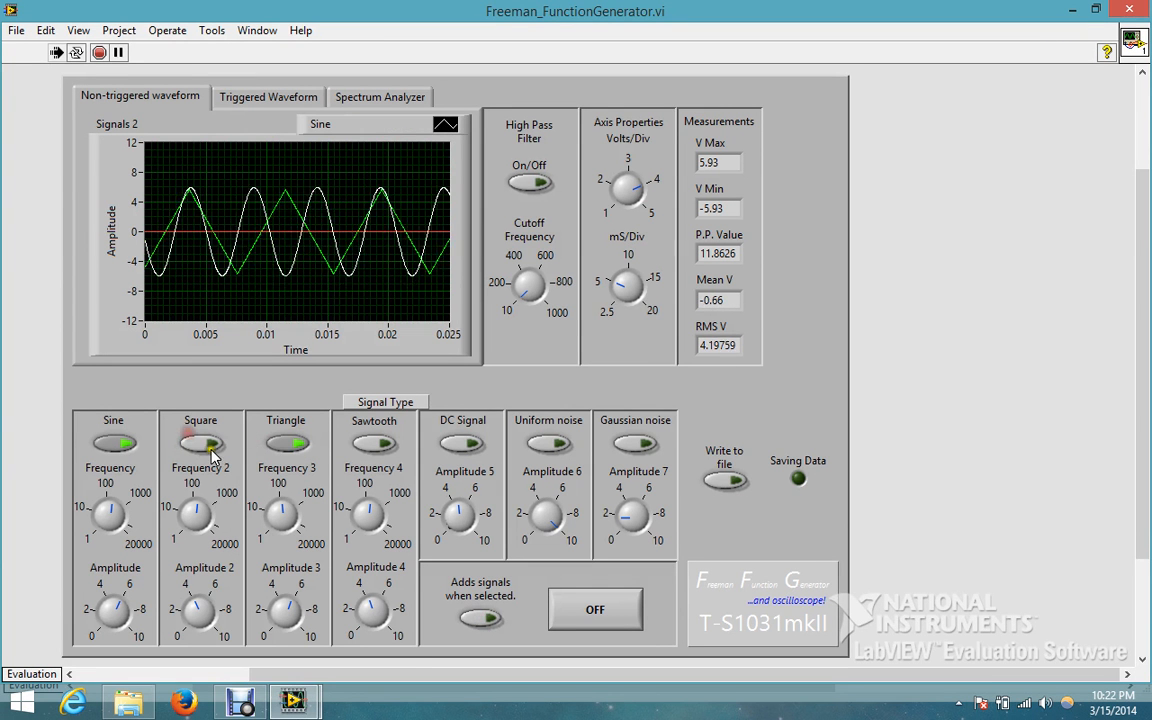
Overlay further signals and noise, then switch every signal off to leave the graph empty.
{"action": "left_click", "coordinate": [200, 442]}
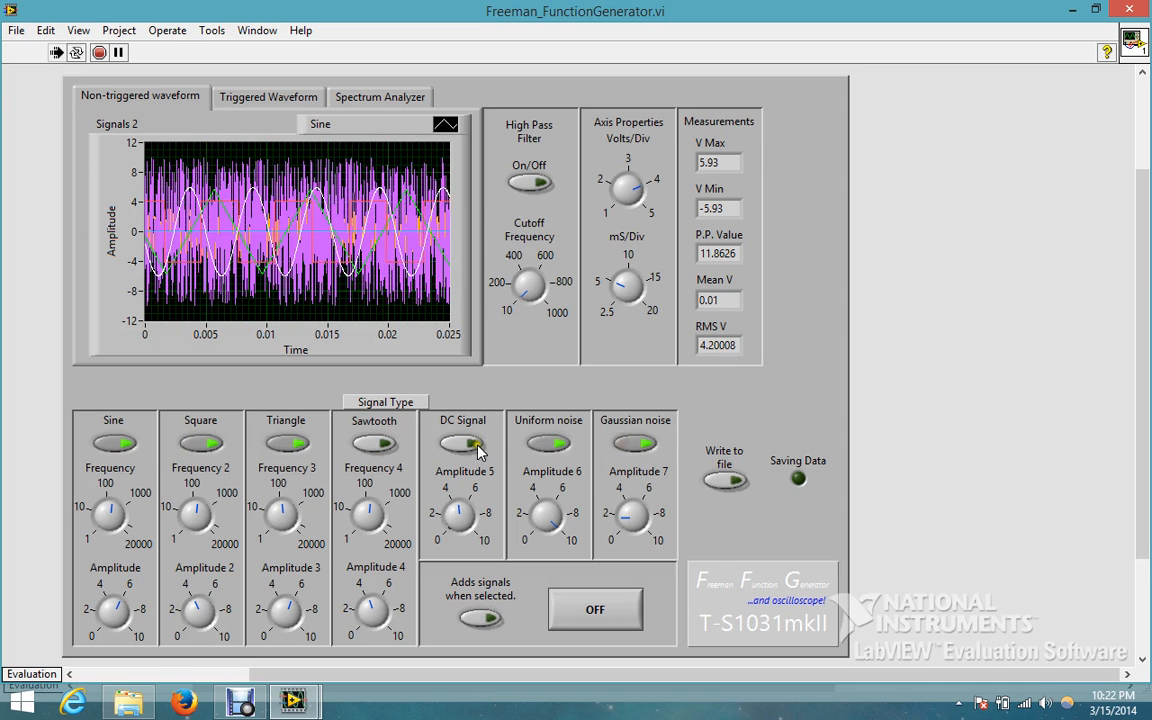
{"action": "left_click", "coordinate": [288, 444]}
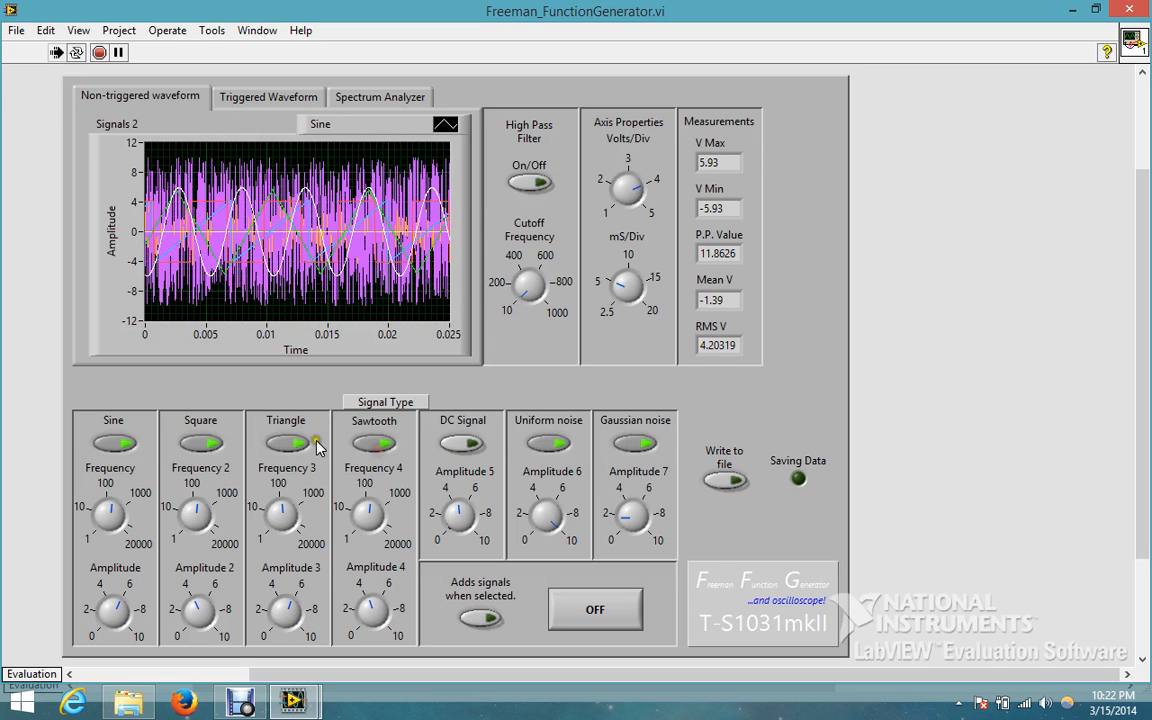
{"action": "left_click", "coordinate": [114, 444]}
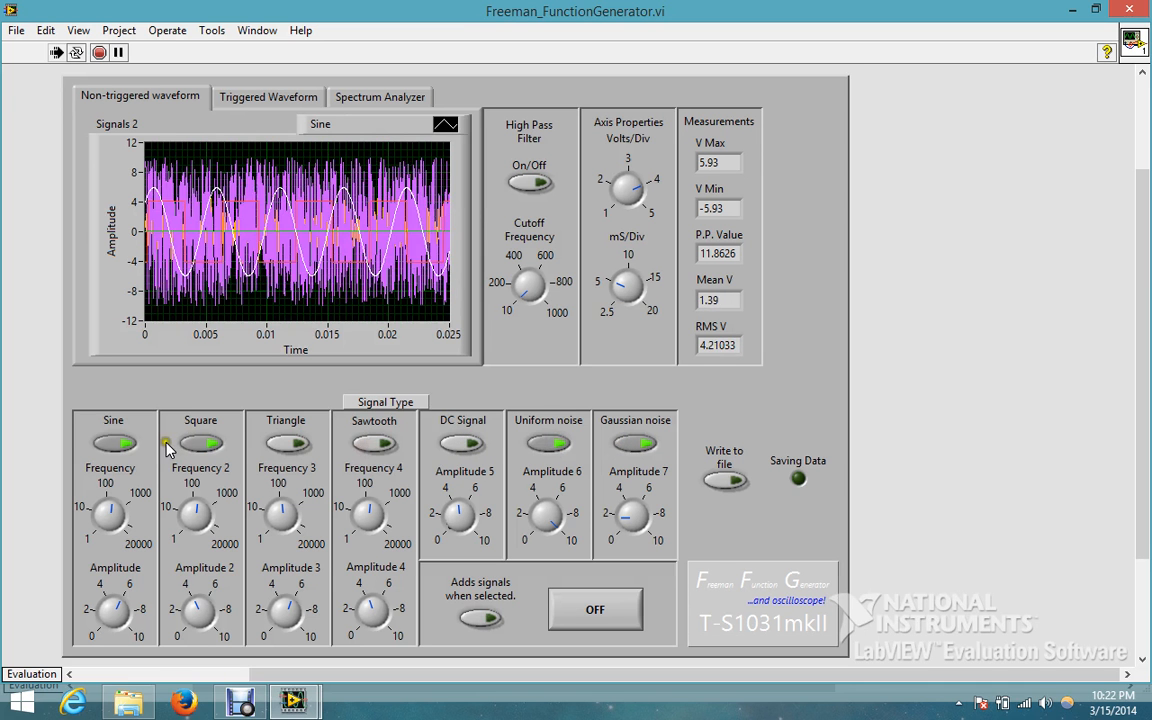
{"action": "left_click", "coordinate": [634, 442]}
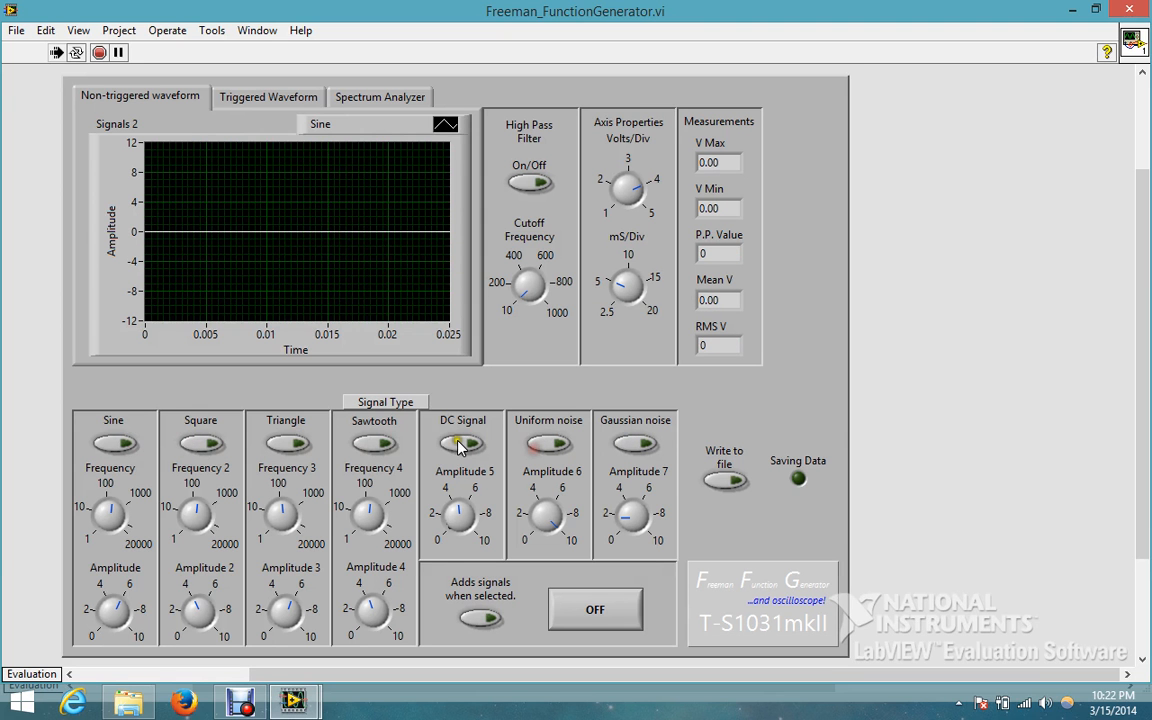
Try DC and Gaussian noise, then show a Square wave with Gaussian noise summed into it.
{"action": "left_click", "coordinate": [460, 444]}
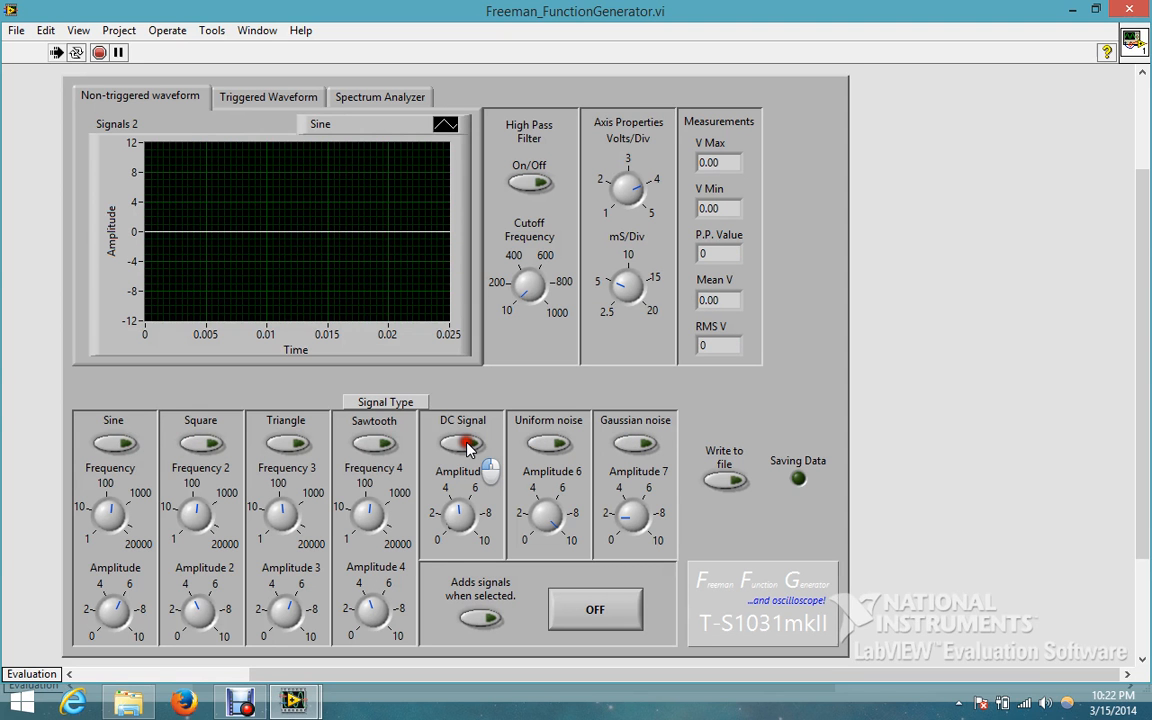
{"action": "left_click", "coordinate": [636, 444]}
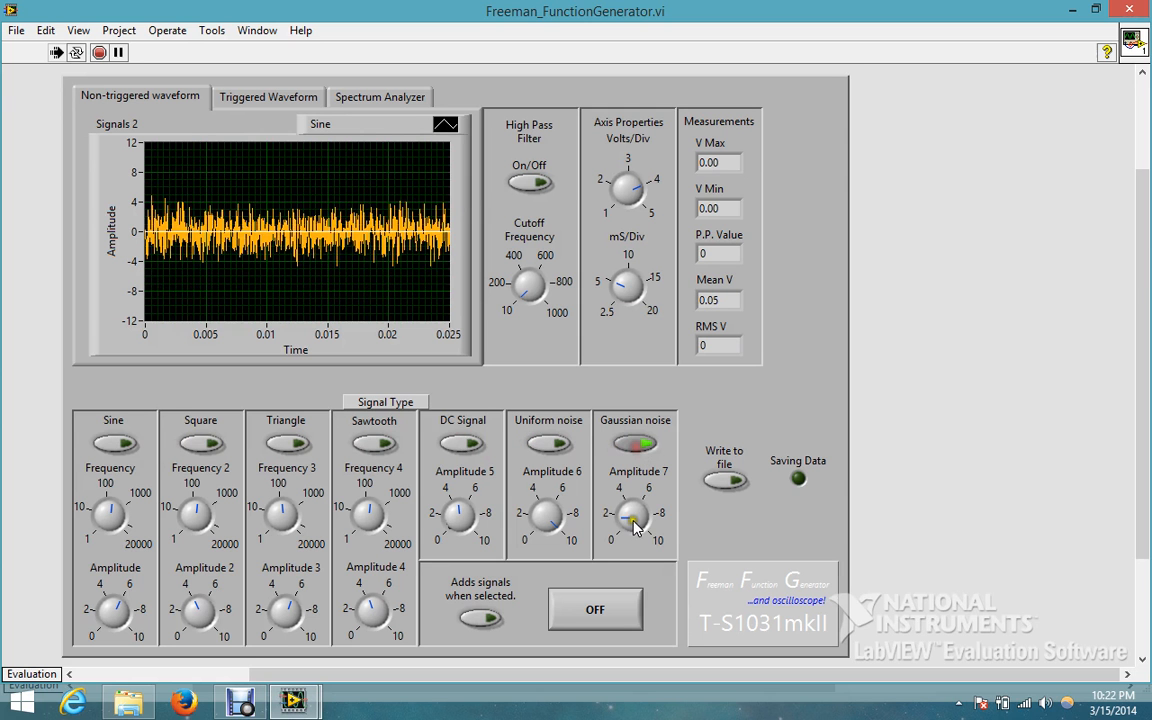
{"action": "left_click", "coordinate": [636, 444]}
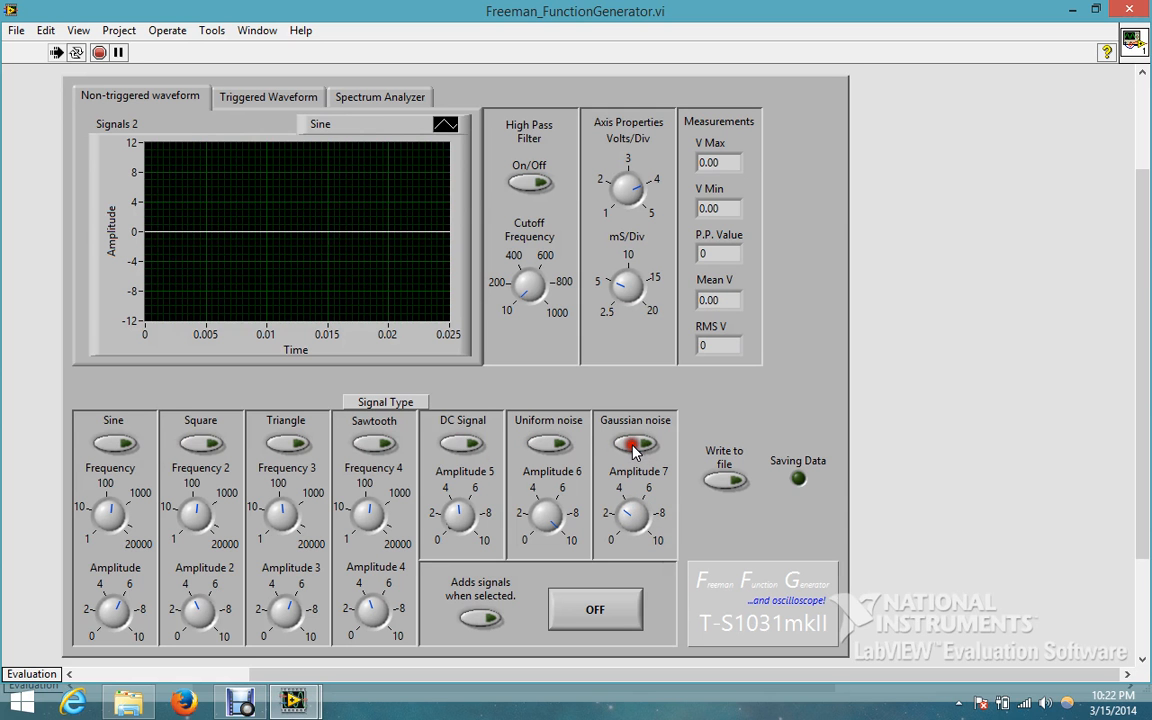
{"action": "left_click", "coordinate": [200, 444]}
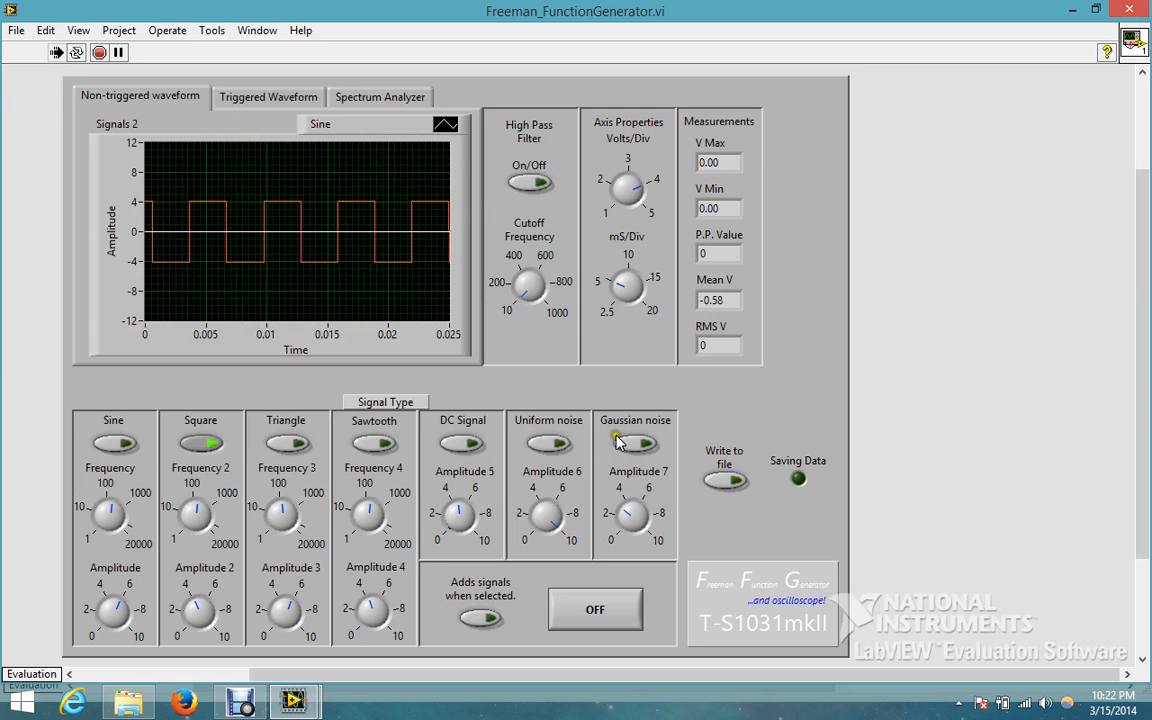
{"action": "left_click", "coordinate": [634, 442]}
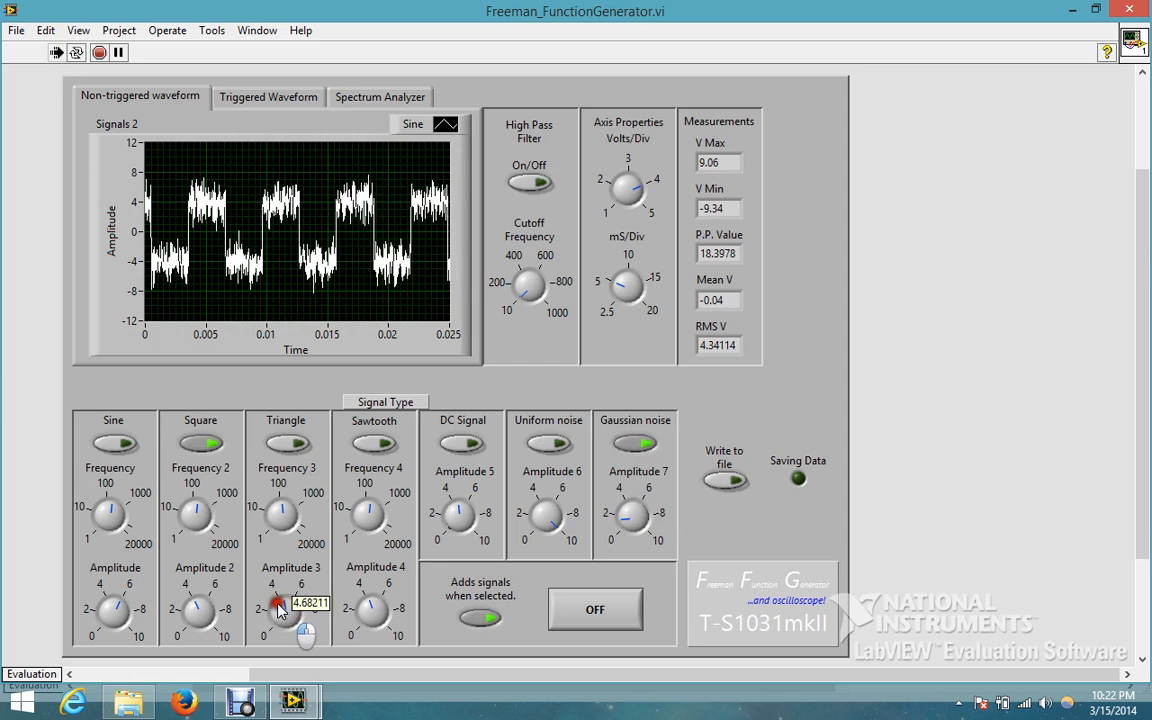
Turn the Amplitude 2 knob down to zero so only a clean sine wave remains.
{"action": "left_click_drag", "start_coordinate": [276, 604], "coordinate": [284, 636]}
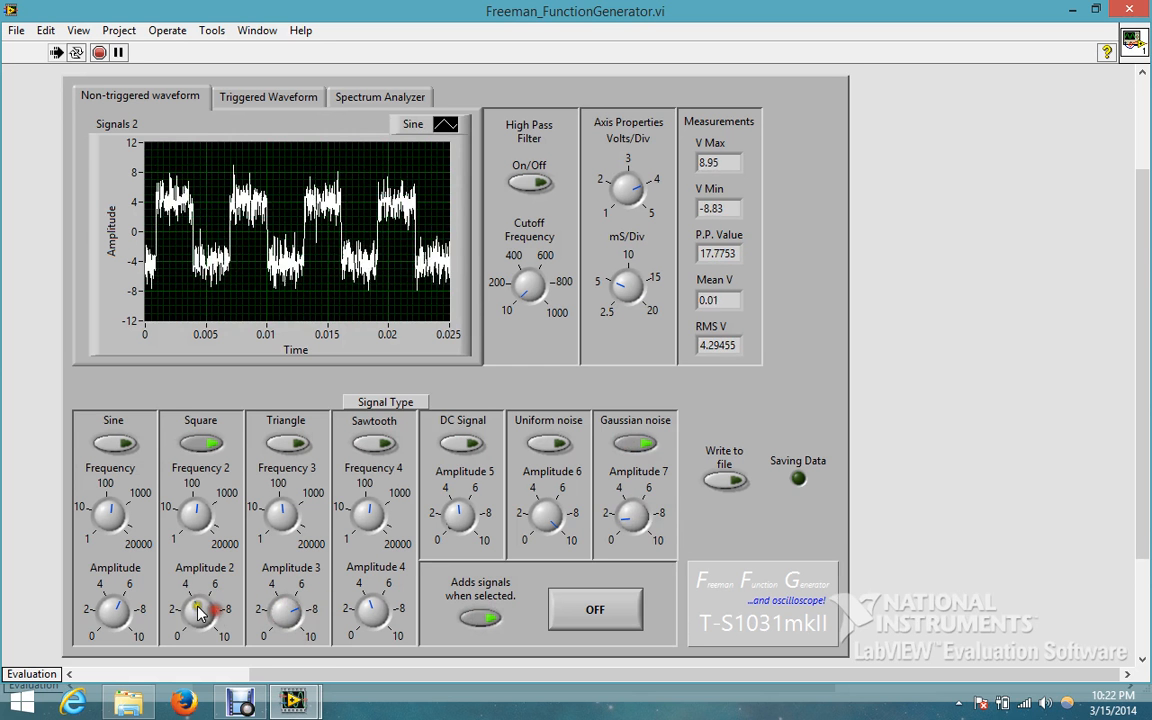
{"action": "left_click_drag", "start_coordinate": [200, 600], "coordinate": [204, 616]}
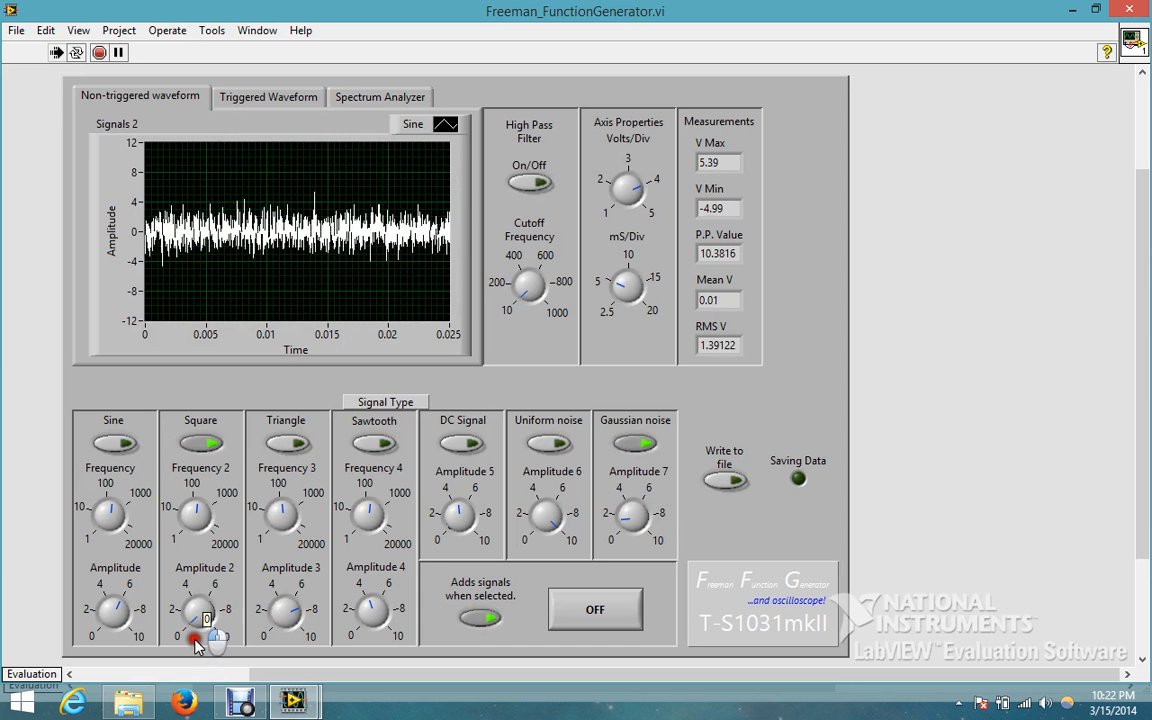
{"action": "left_click_drag", "start_coordinate": [204, 616], "coordinate": [204, 604]}
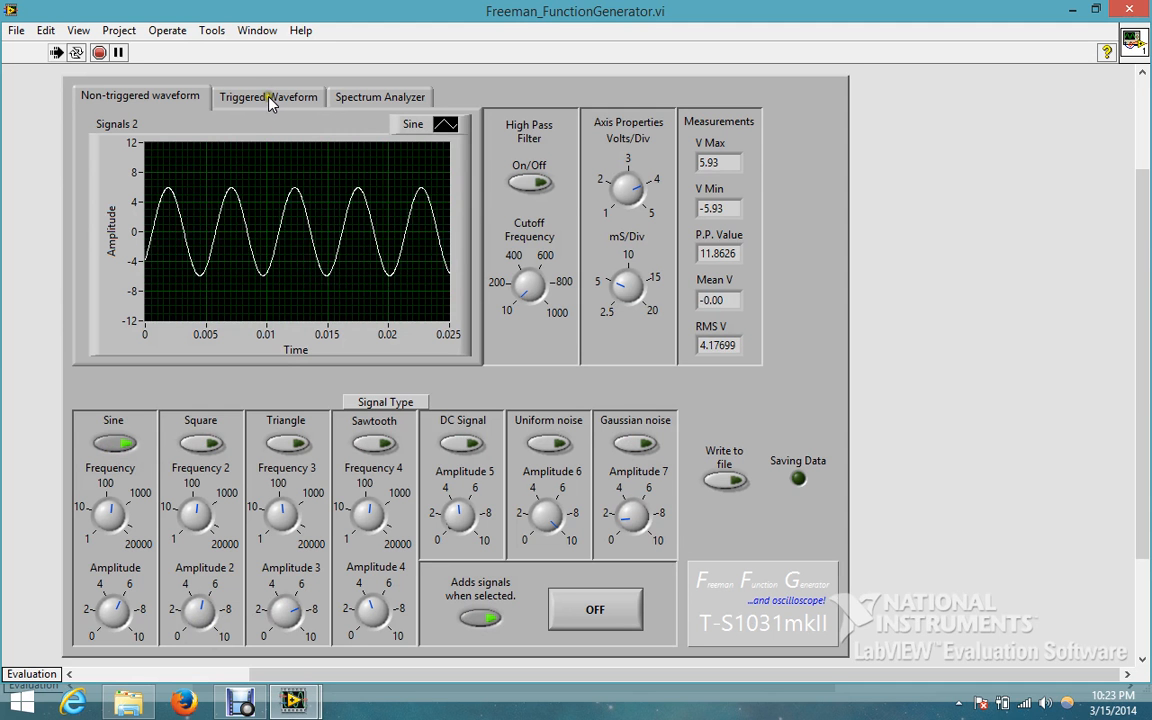
Adjust Volts/Div and mS/Div to about ±9 over 0.05 s and switch the square wave off.
{"action": "left_click_drag", "start_coordinate": [628, 190], "coordinate": [630, 196]}
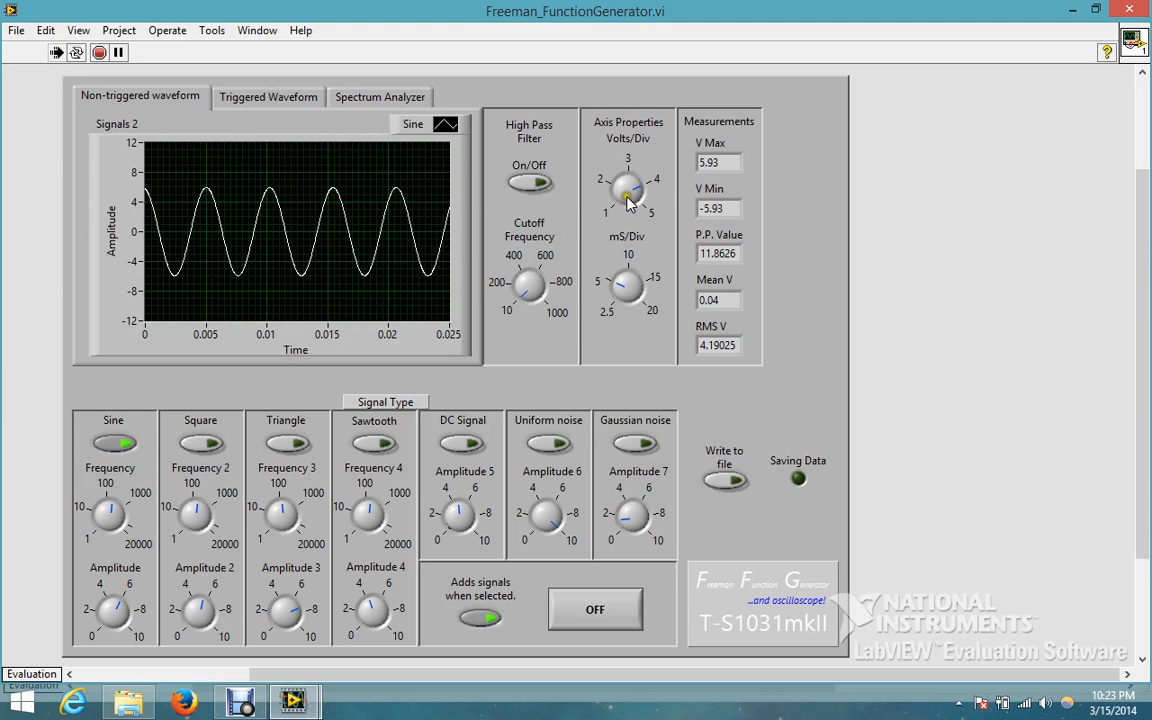
{"action": "left_click_drag", "start_coordinate": [628, 184], "coordinate": [632, 200]}
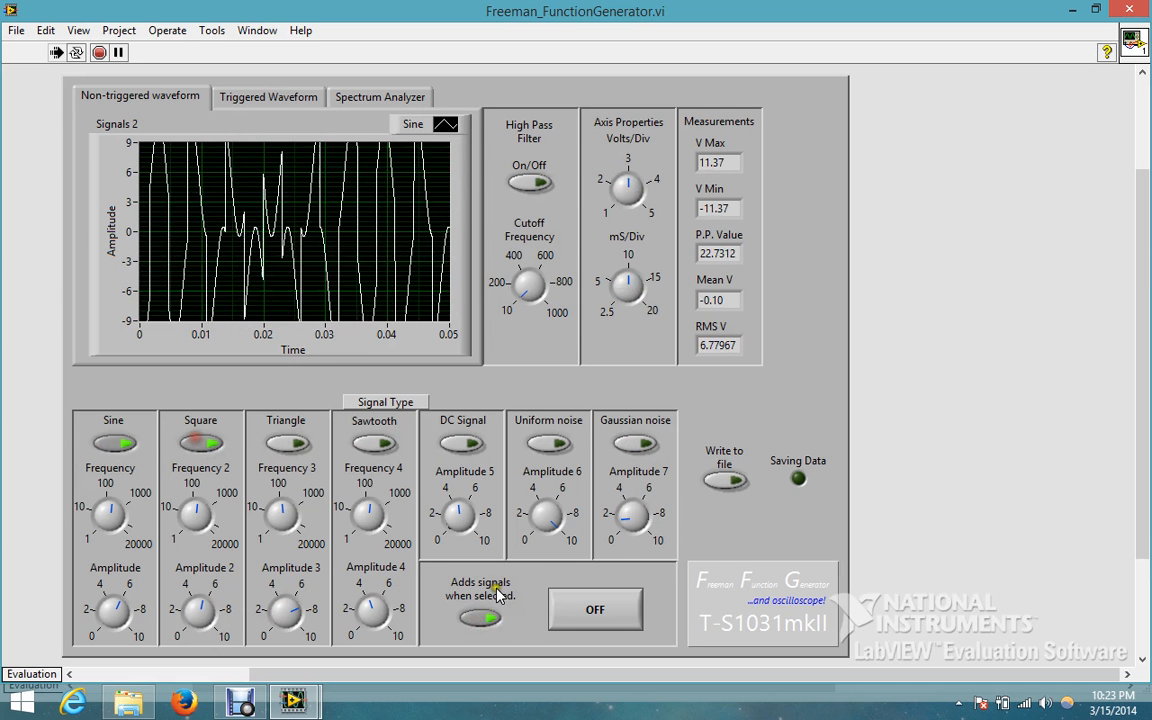
{"action": "left_click", "coordinate": [480, 616]}
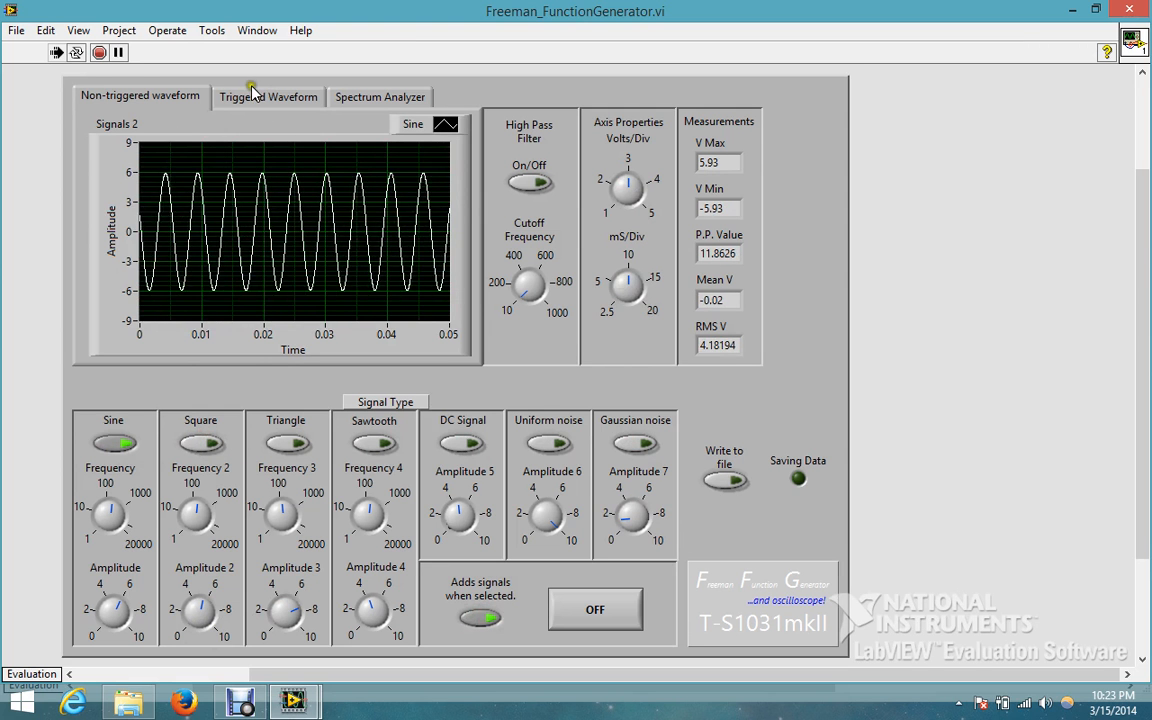
Show square, triangle and sawtooth waves in turn on the Triggered Waveform graph.
{"action": "left_click", "coordinate": [268, 96]}
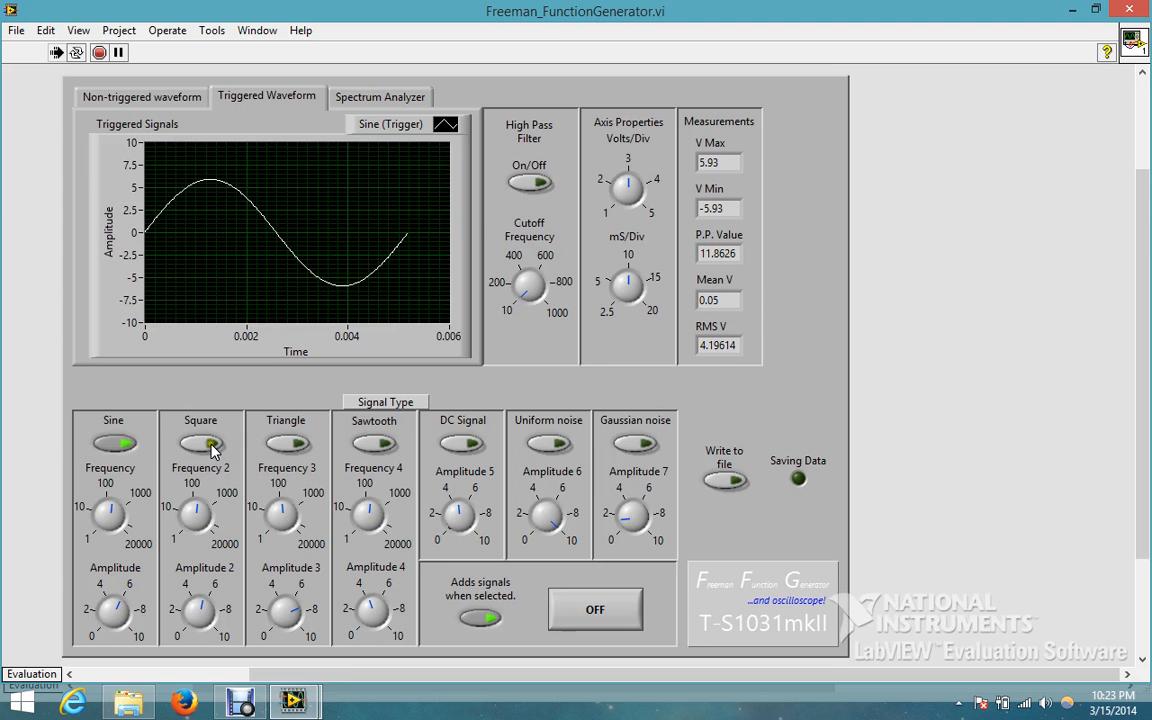
{"action": "left_click", "coordinate": [200, 444]}
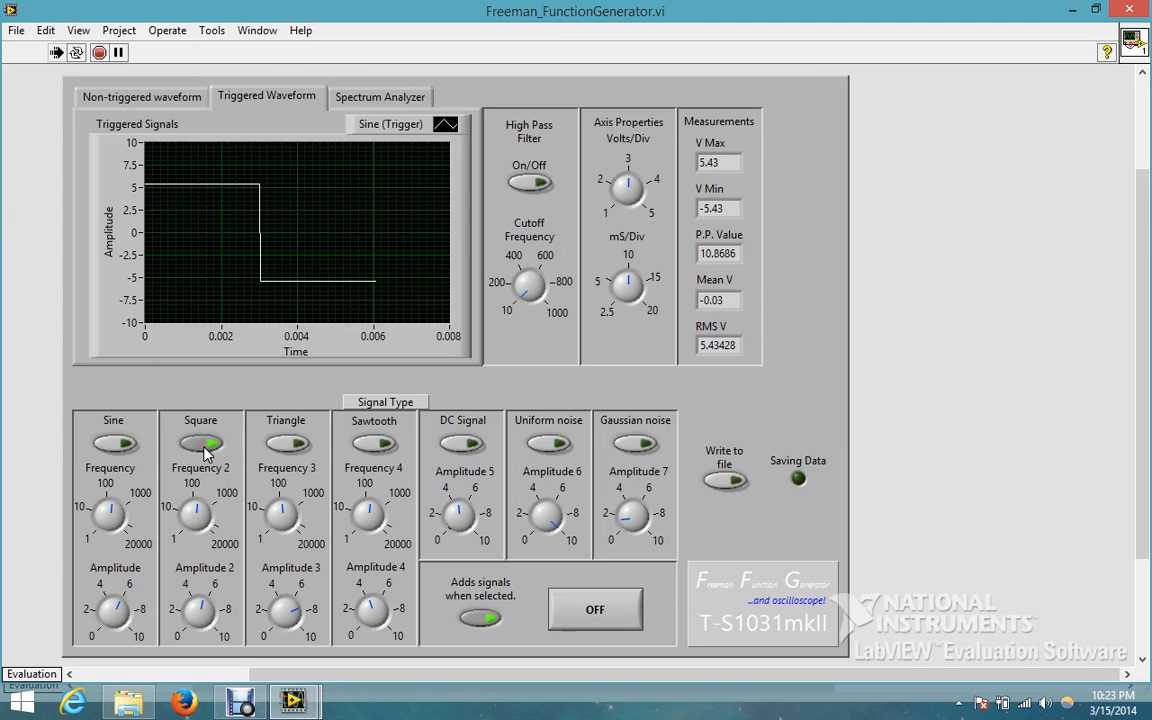
{"action": "left_click", "coordinate": [288, 444]}
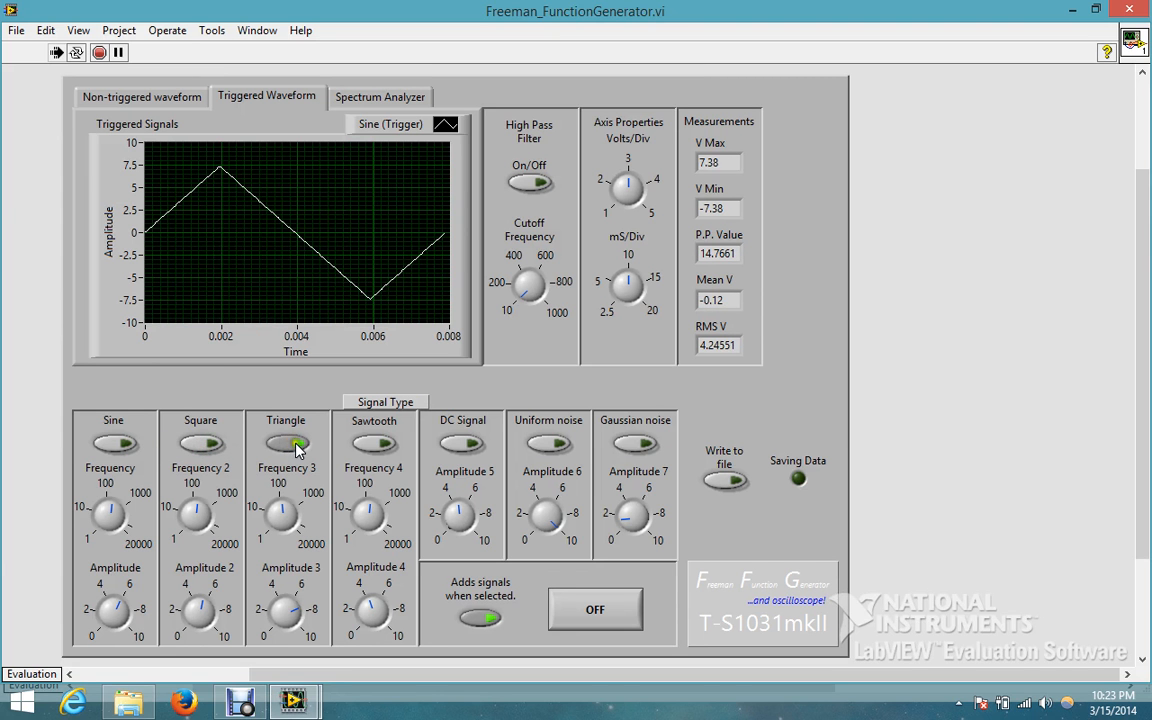
{"action": "left_click", "coordinate": [372, 444]}
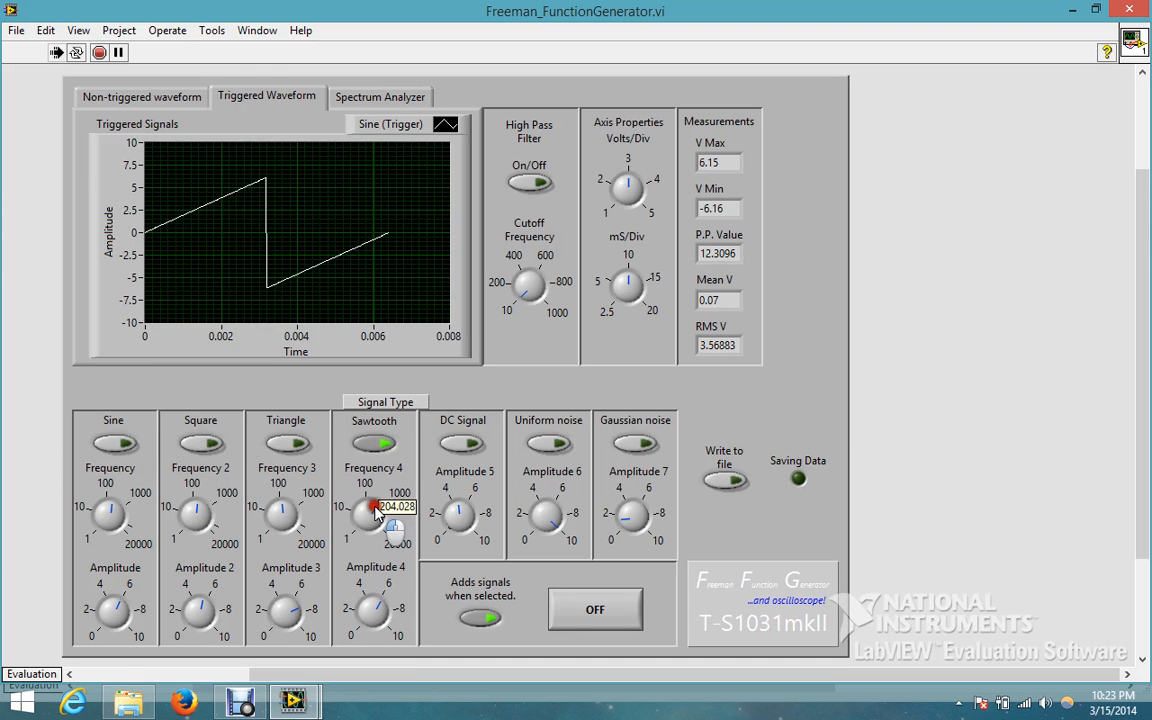
Change the sawtooth's Frequency 4 and switch the signals off so the graph is empty.
{"action": "left_click_drag", "start_coordinate": [390, 524], "coordinate": [364, 516]}
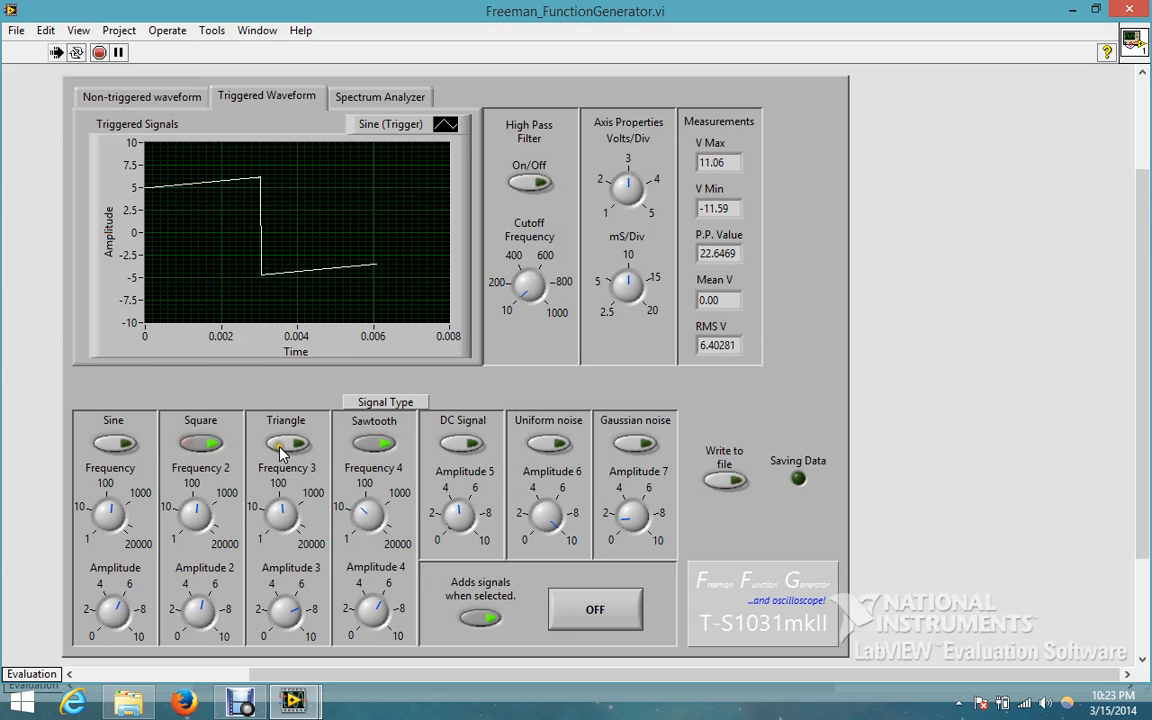
{"action": "left_click", "coordinate": [112, 444]}
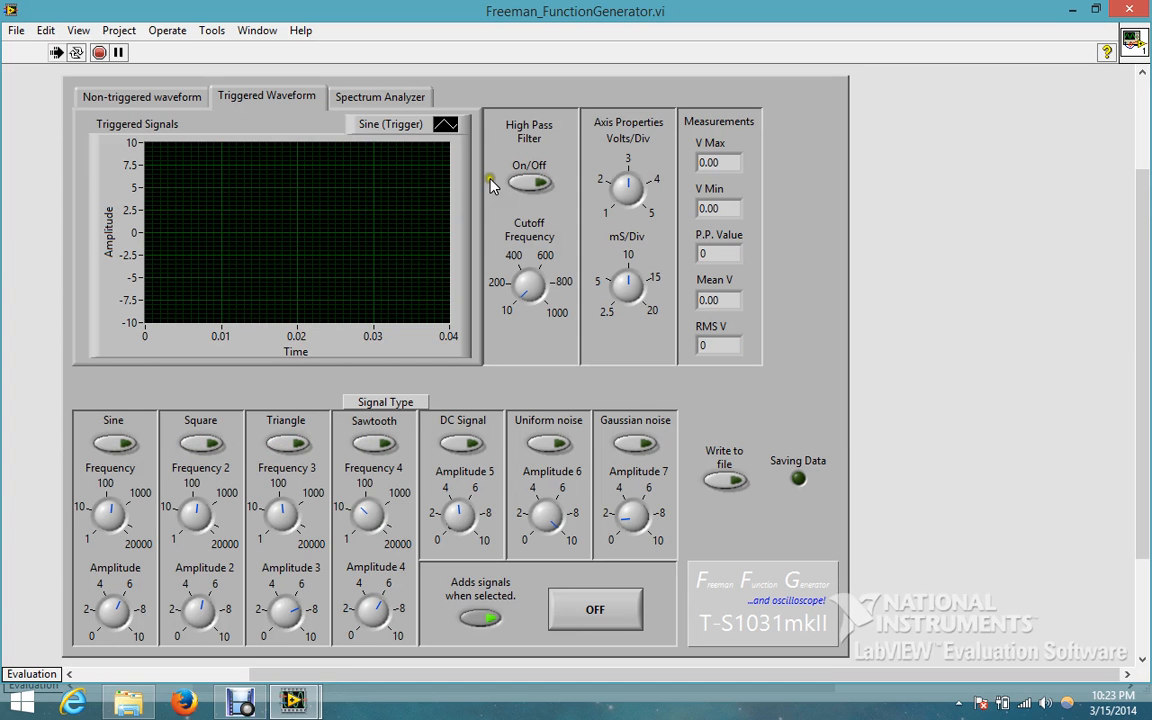
Display the sine wave's FFT as a single sharp peak on the Spectrum Analyzer graph.
{"action": "left_click", "coordinate": [380, 96]}
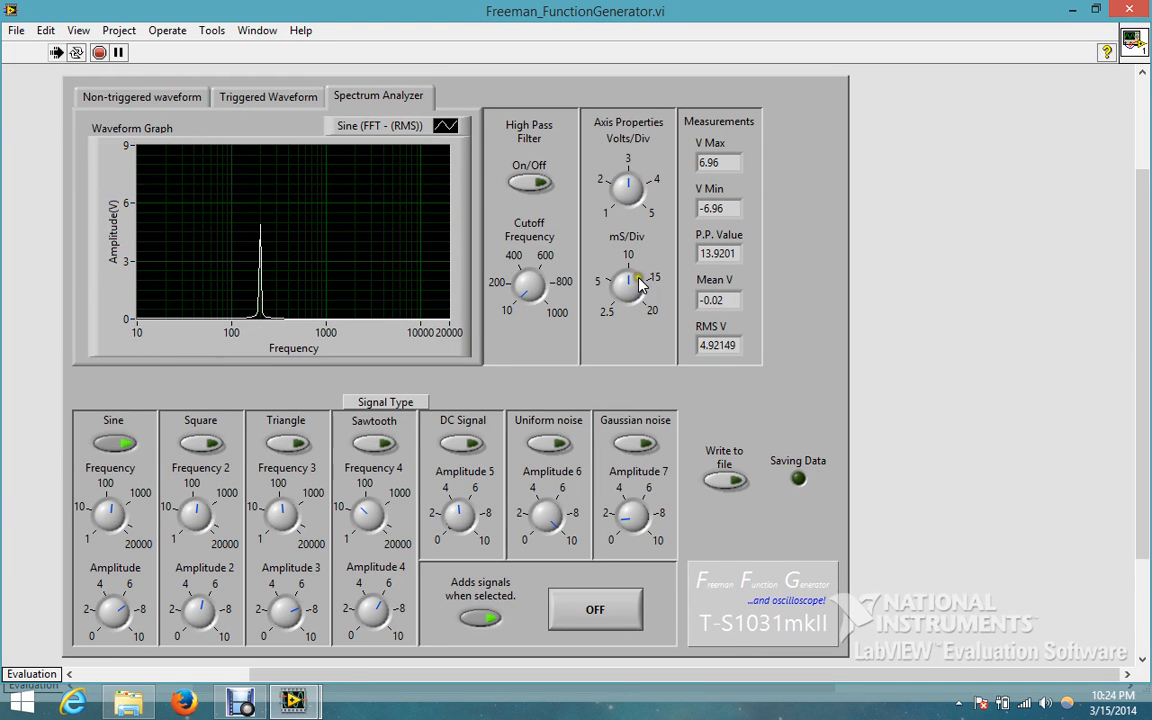
{"action": "left_click", "coordinate": [628, 190]}
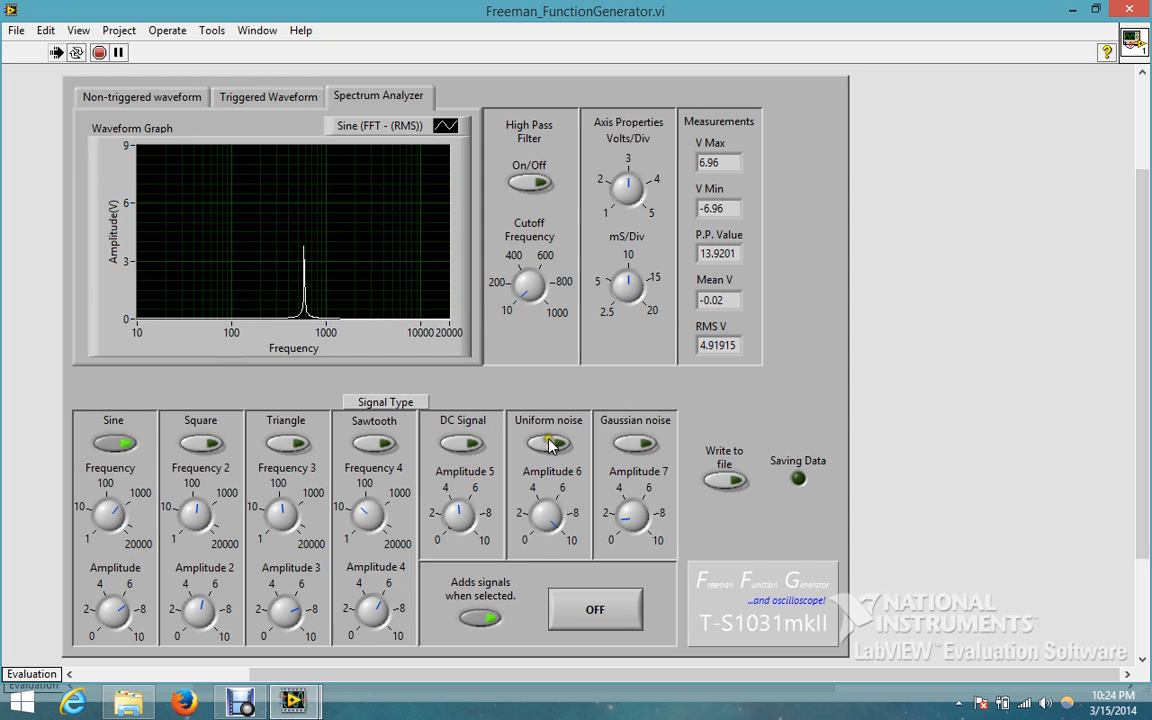
Add Uniform noise, test the high-pass filter at a raised cutoff frequency, and leave it off.
{"action": "left_click", "coordinate": [548, 444]}
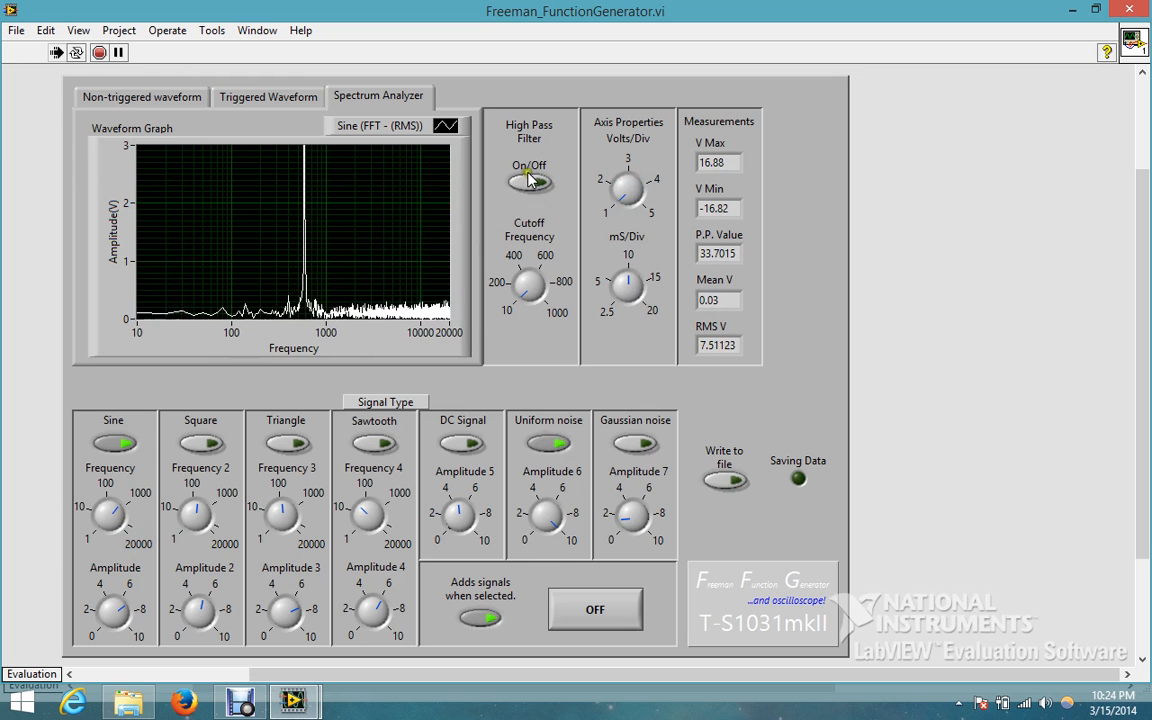
{"action": "left_click", "coordinate": [528, 182]}
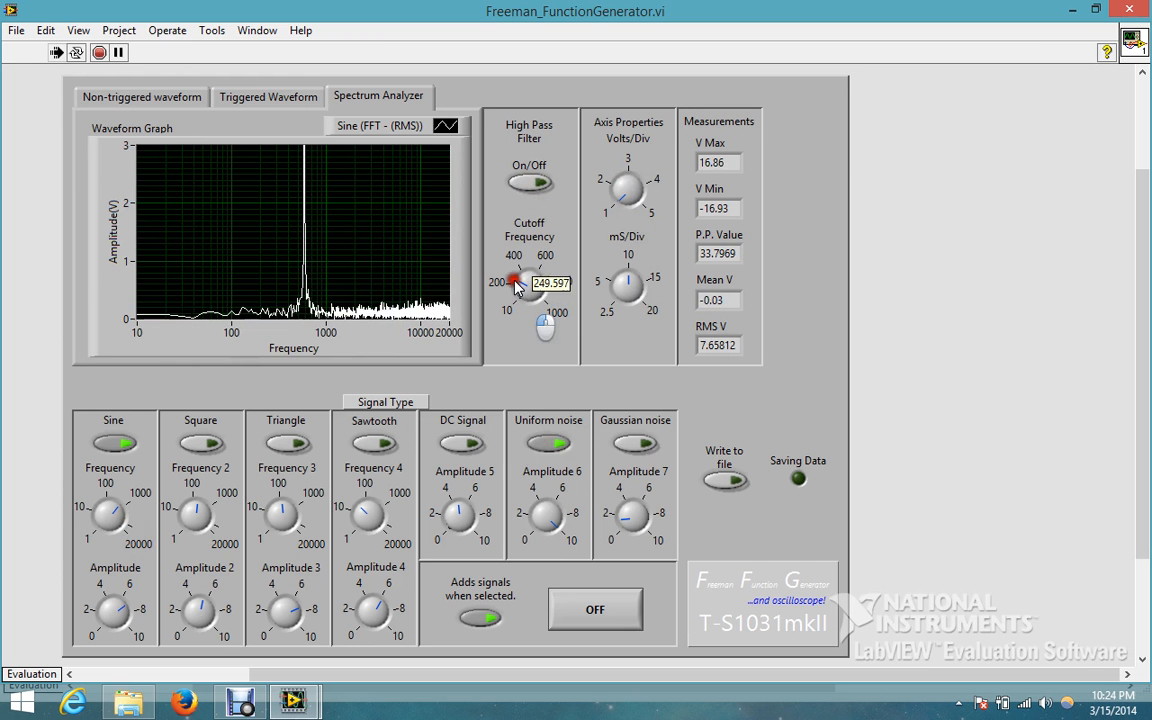
{"action": "left_click_drag", "start_coordinate": [512, 280], "coordinate": [530, 256]}
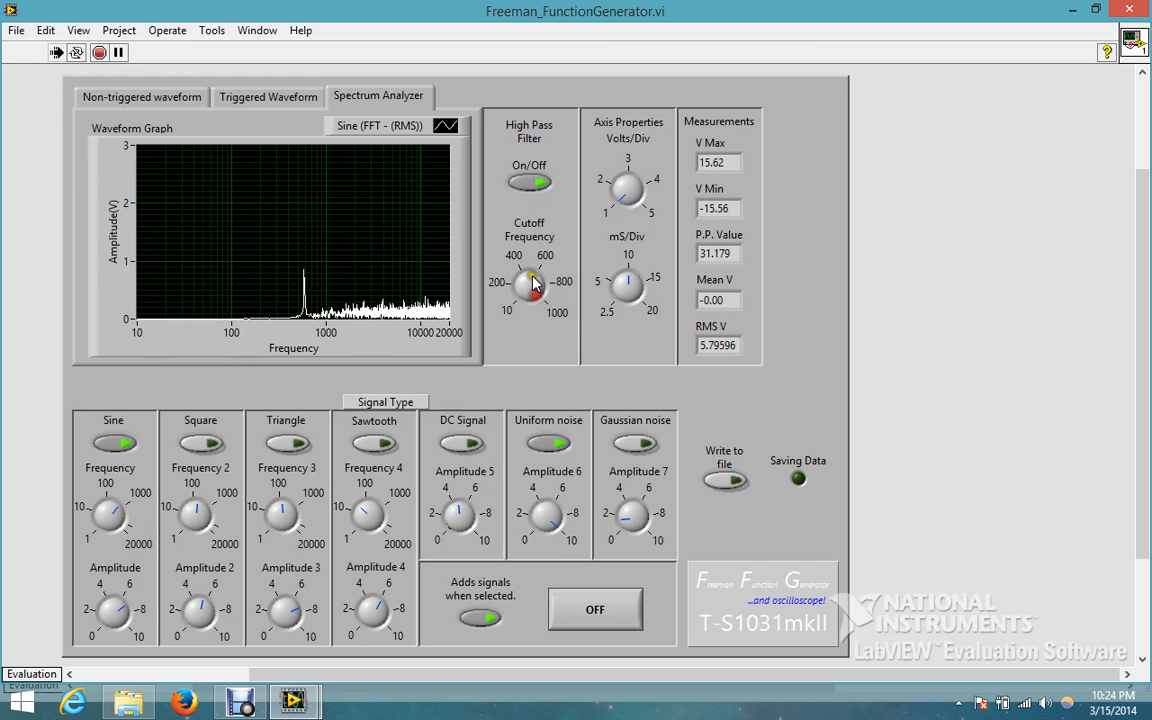
{"action": "left_click", "coordinate": [528, 180]}
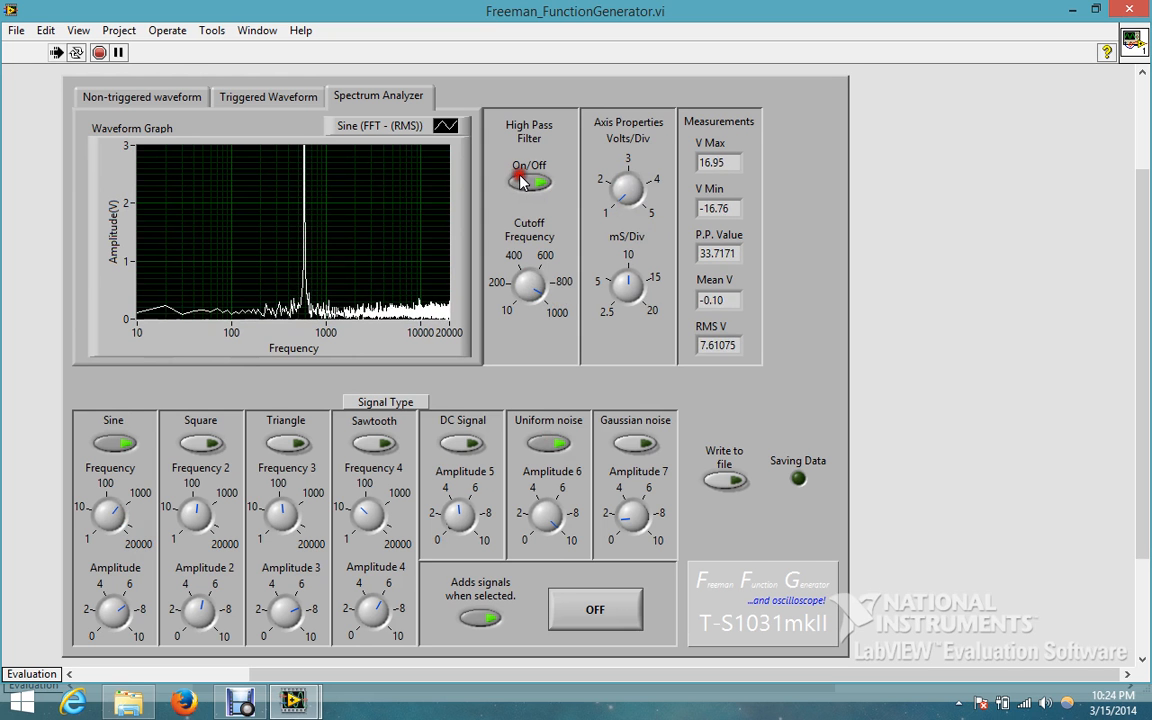
{"action": "left_click", "coordinate": [530, 182]}
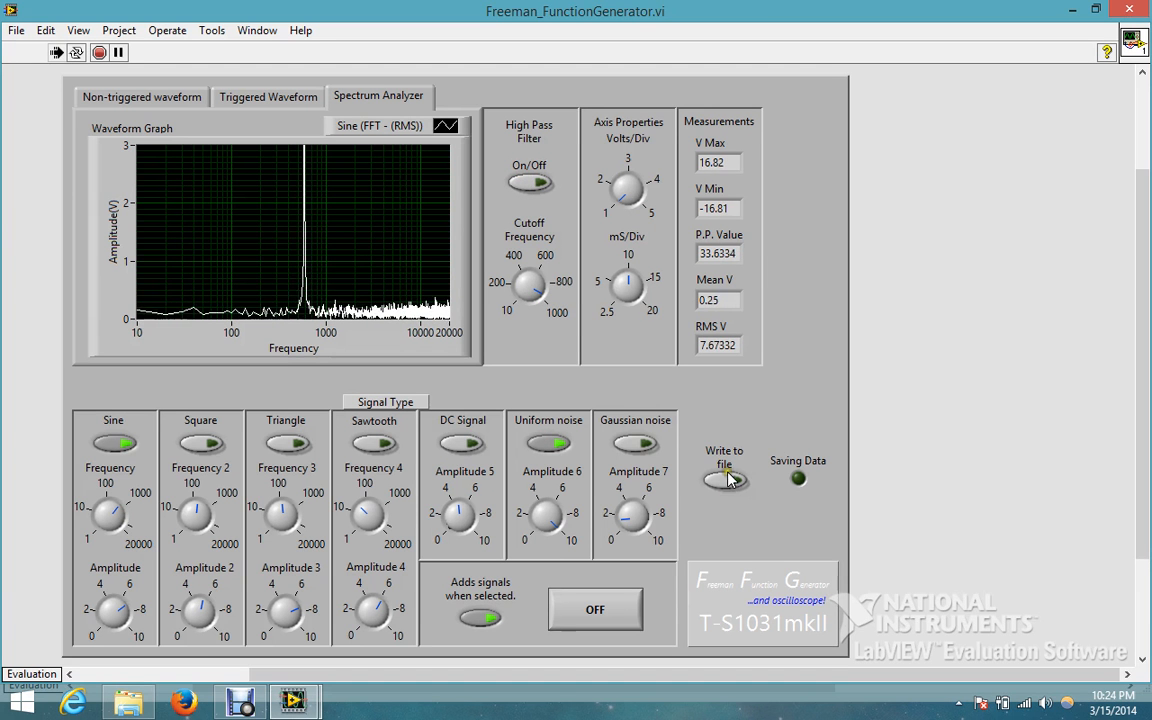
Write the noisy sine data to file until the Saving Data LED lights, then stop saving.
{"action": "left_click", "coordinate": [724, 480]}
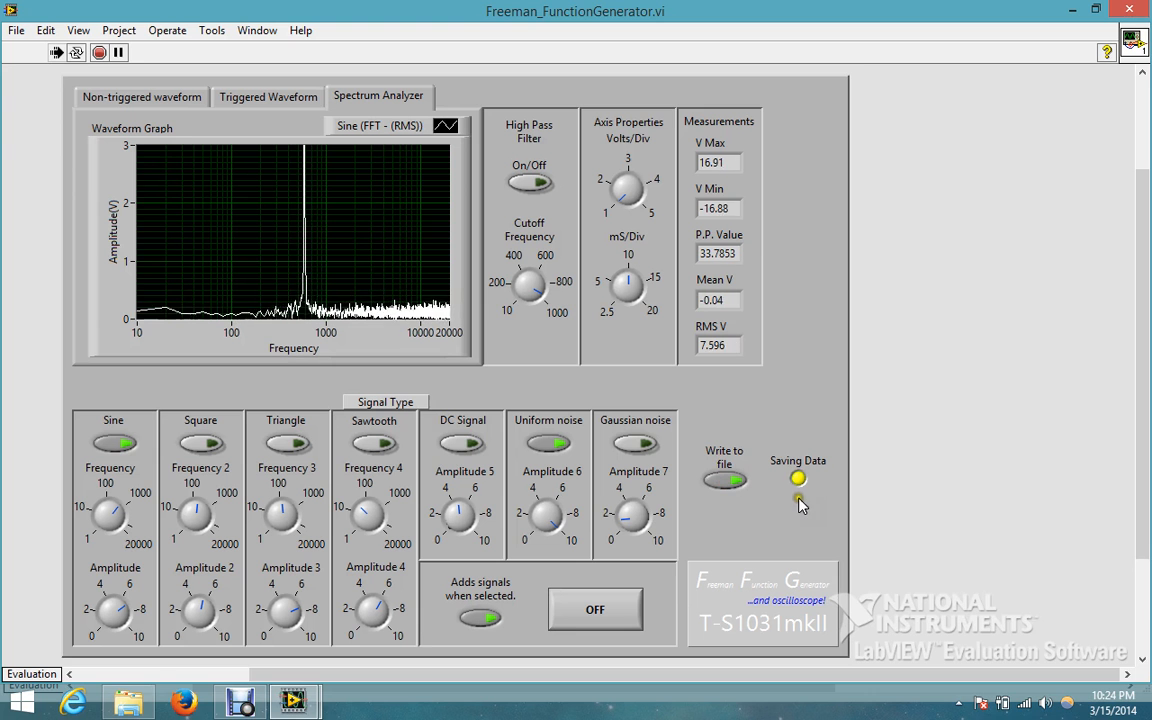
{"action": "mouse_move", "coordinate": [744, 548]}
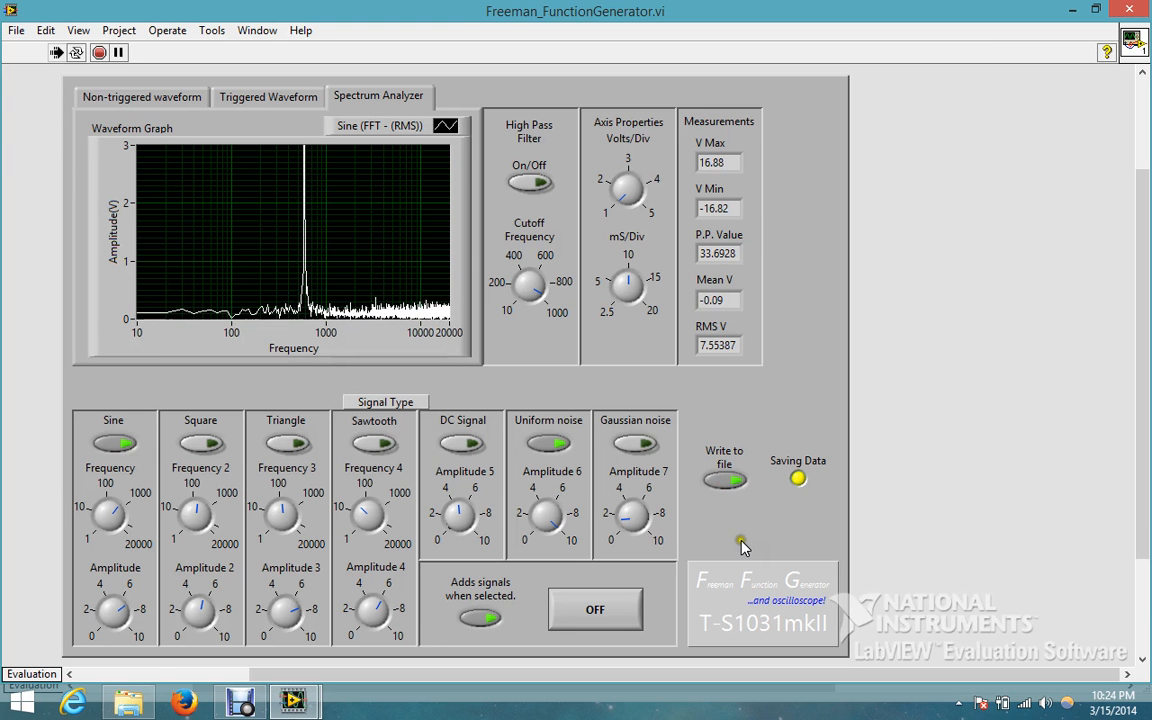
{"action": "left_click", "coordinate": [724, 480]}
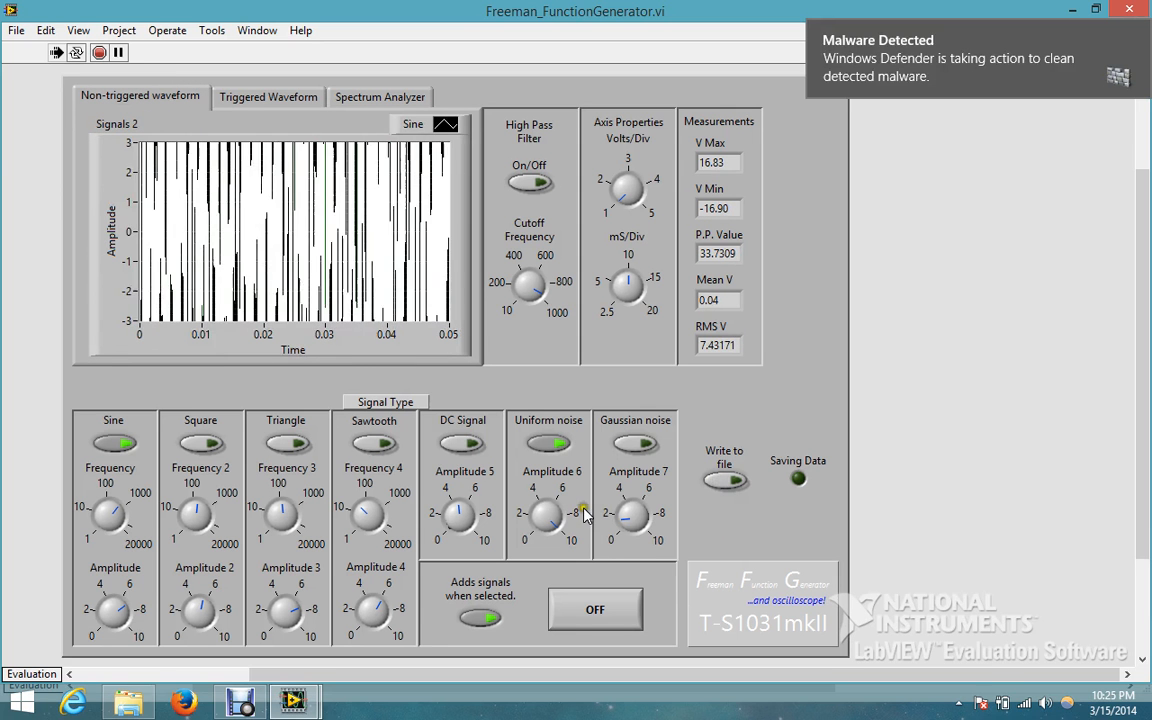
Turn the Amplitude 6 knob down so the uniform noise disappears from the sine wave.
{"action": "left_click_drag", "start_coordinate": [582, 512], "coordinate": [538, 528]}
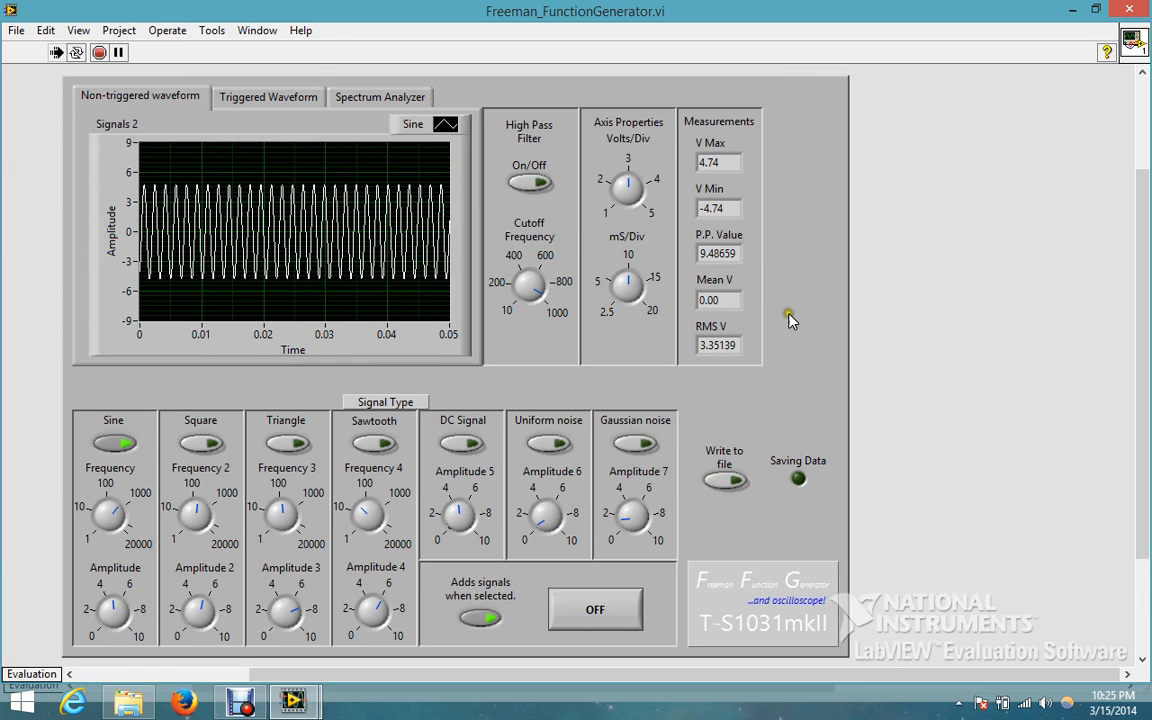
Enable DC Signal and sweep the offset up and down, then return it to zero.
{"action": "left_click", "coordinate": [460, 444]}
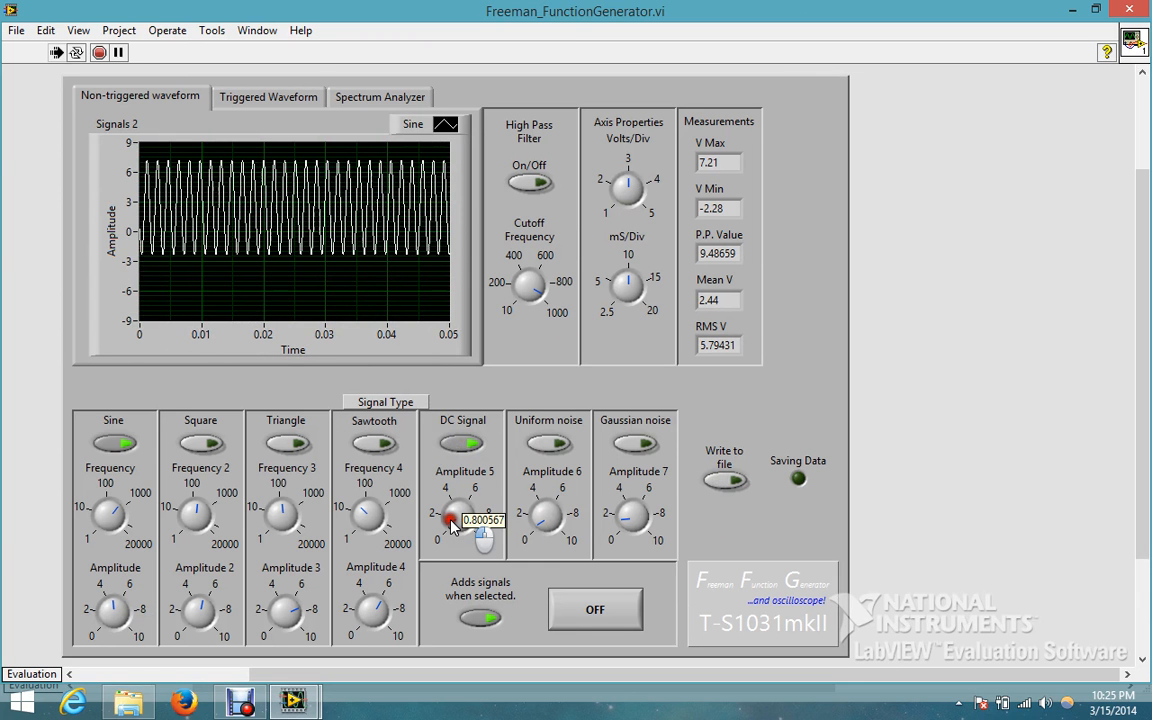
{"action": "left_click_drag", "start_coordinate": [450, 524], "coordinate": [464, 516]}
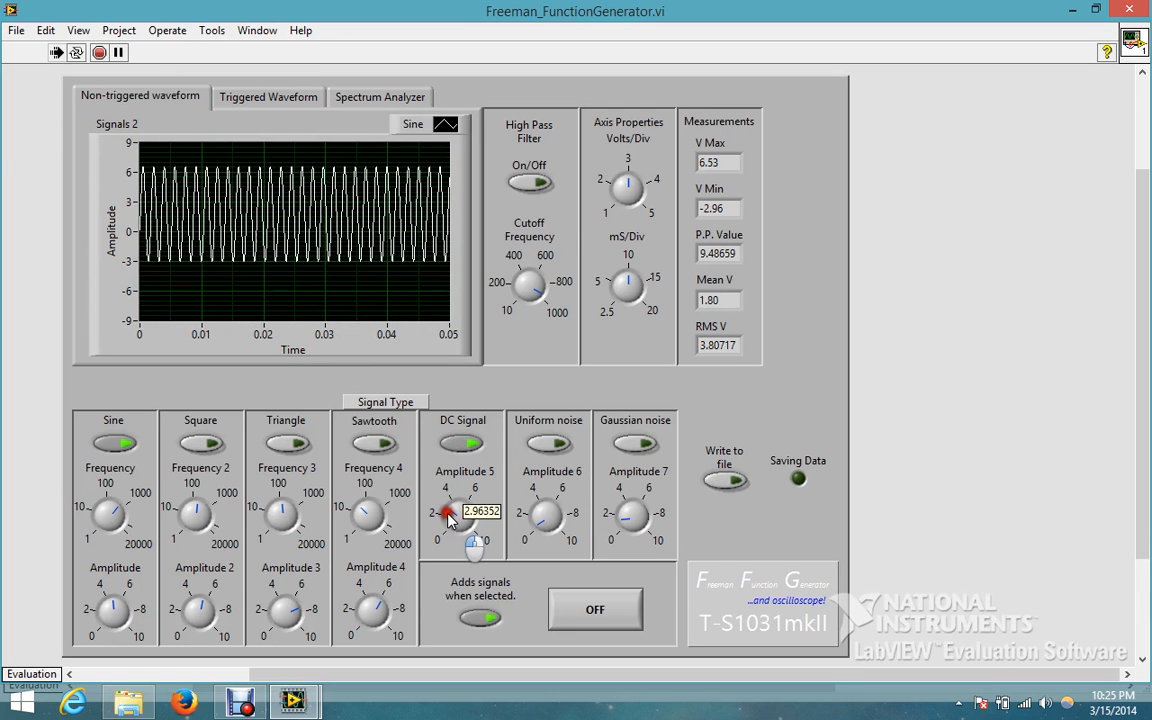
{"action": "left_click_drag", "start_coordinate": [448, 516], "coordinate": [464, 504]}
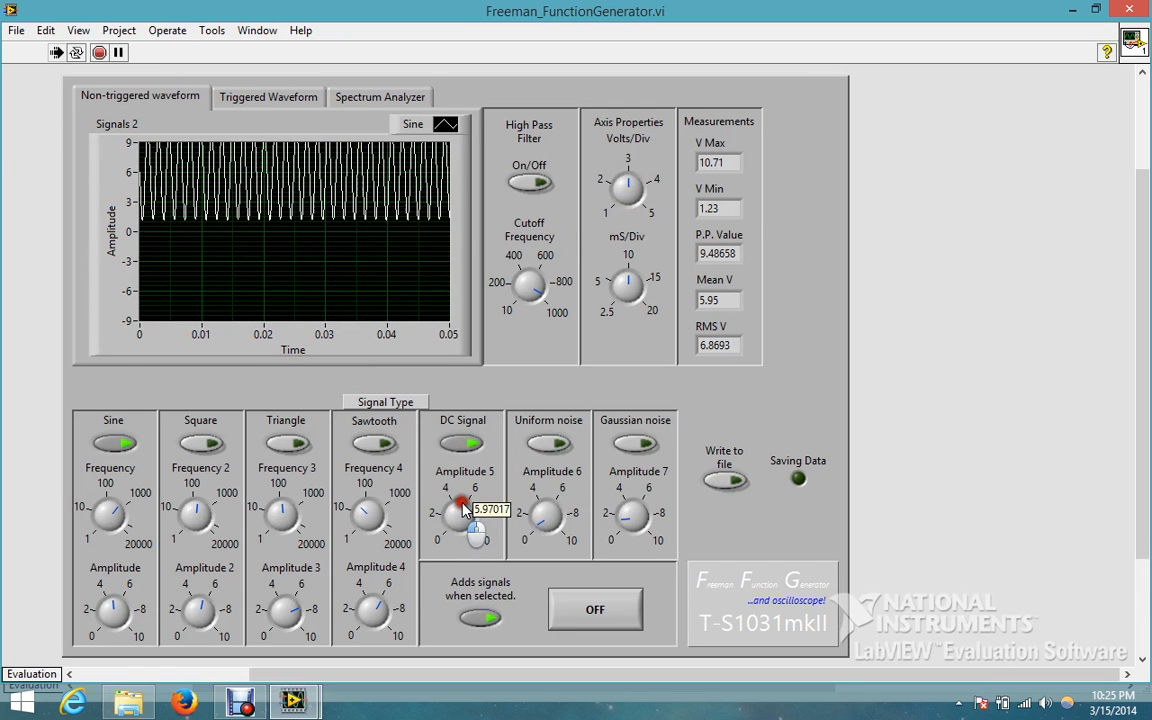
{"action": "left_click_drag", "start_coordinate": [464, 510], "coordinate": [452, 524]}
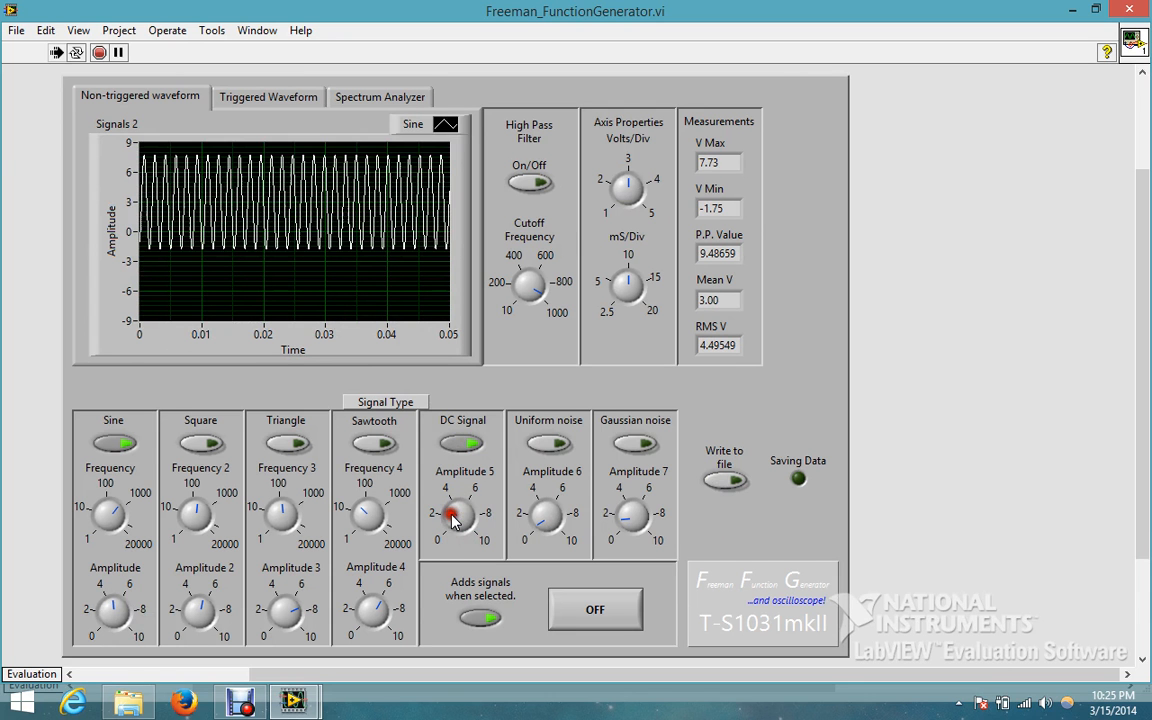
{"action": "left_click_drag", "start_coordinate": [452, 520], "coordinate": [458, 560]}
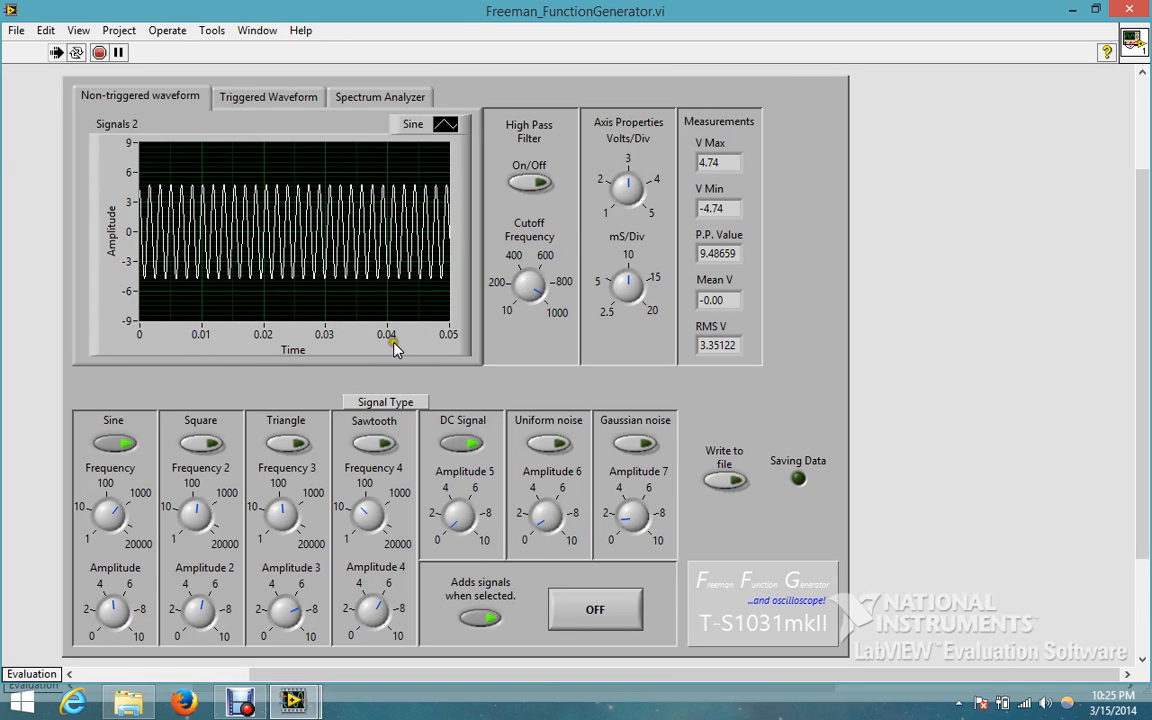
Make the sine wave slower and taller, peaking at ±10 with peak-to-peak 20.
{"action": "left_click_drag", "start_coordinate": [130, 496], "coordinate": [110, 520]}
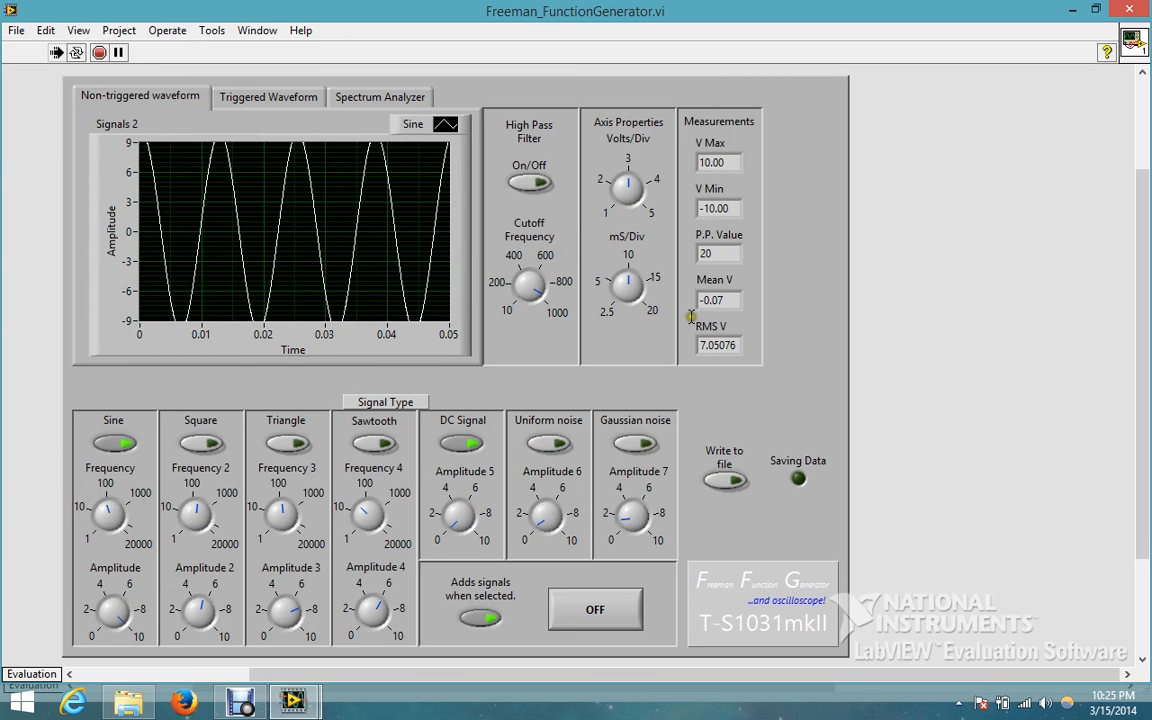
Turn the sine Amplitude knob down stepwise to zero, leaving the graph flat.
{"action": "left_click", "coordinate": [120, 612]}
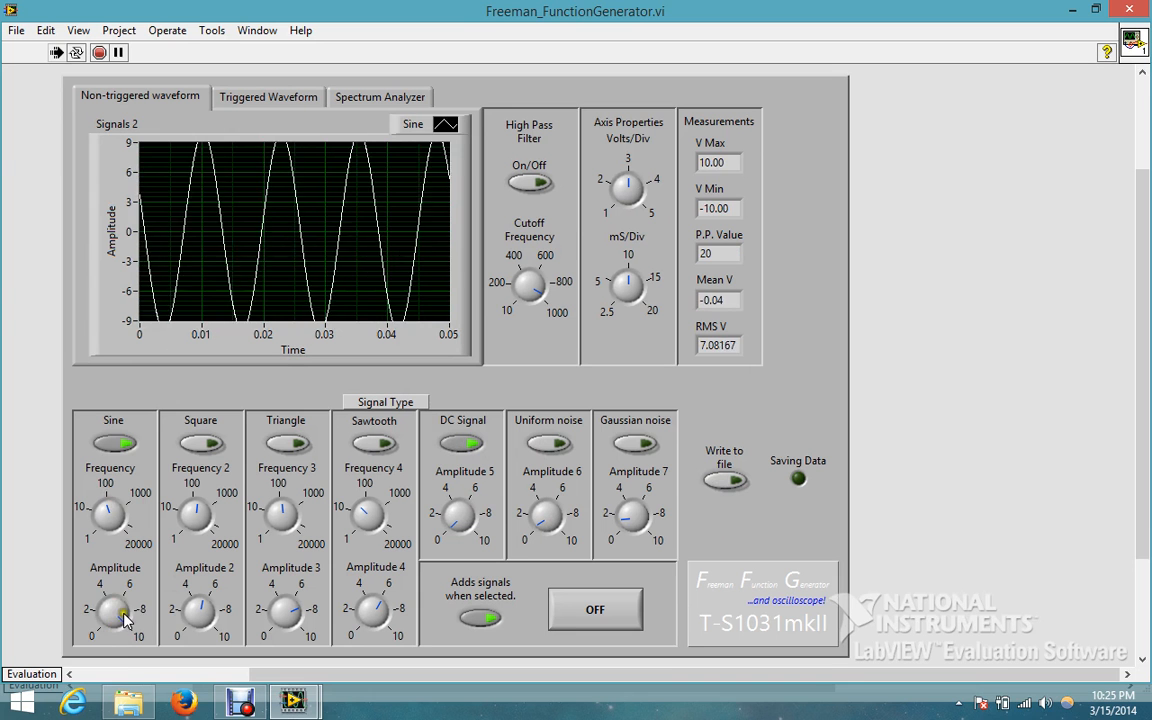
{"action": "left_click_drag", "start_coordinate": [124, 616], "coordinate": [100, 636]}
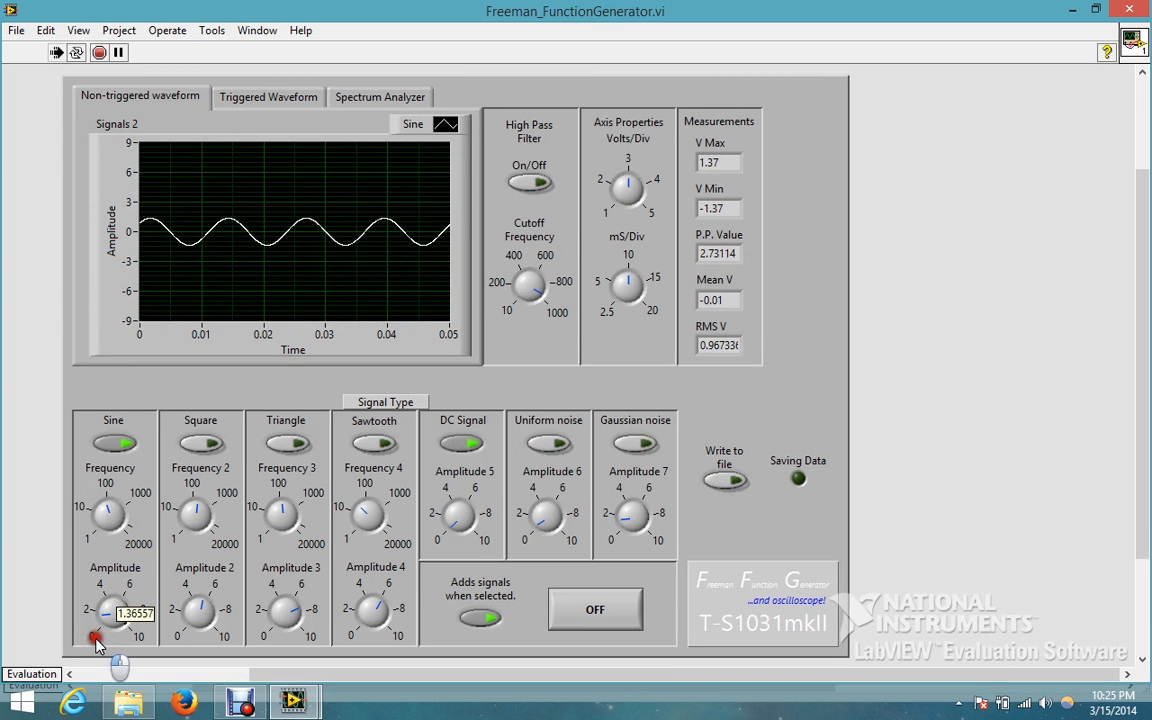
{"action": "left_click_drag", "start_coordinate": [104, 630], "coordinate": [100, 640]}
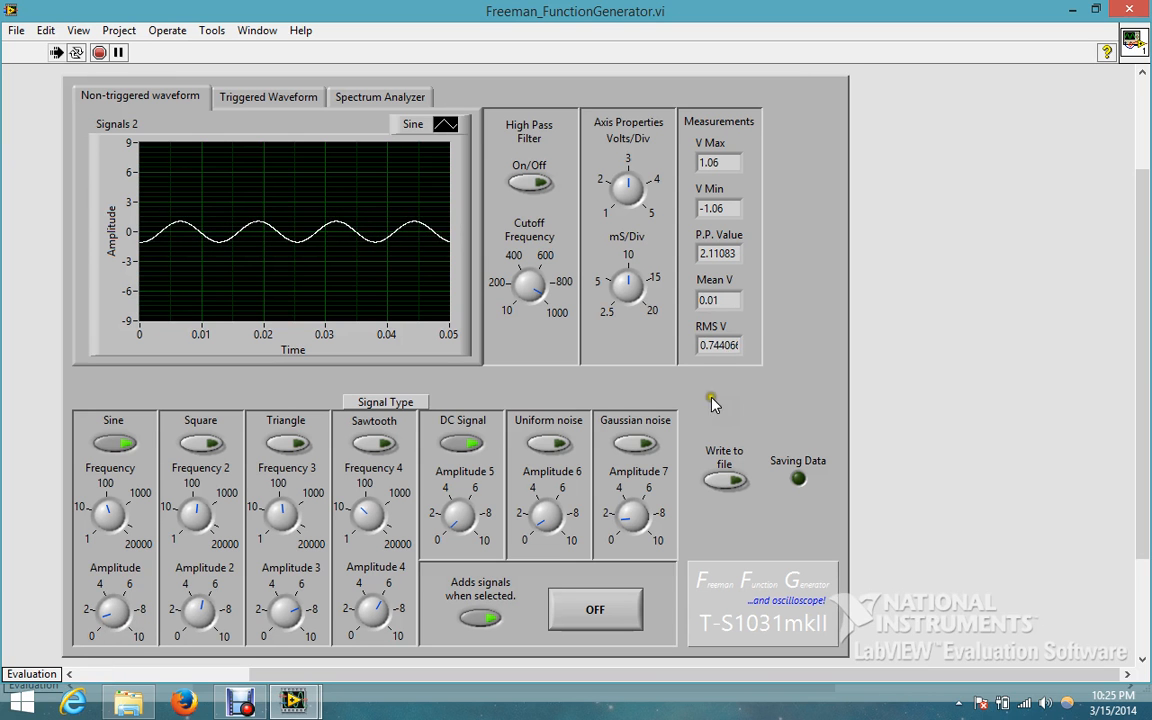
{"action": "left_click_drag", "start_coordinate": [108, 616], "coordinate": [118, 600]}
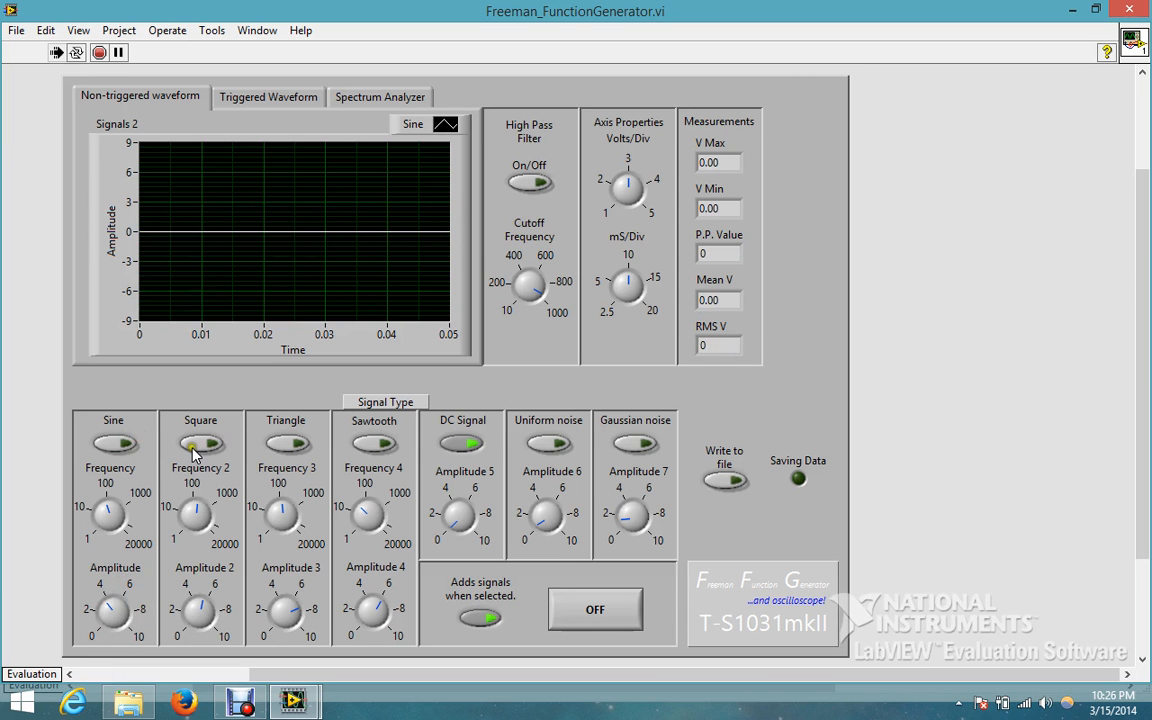
{"action": "left_click", "coordinate": [200, 444]}
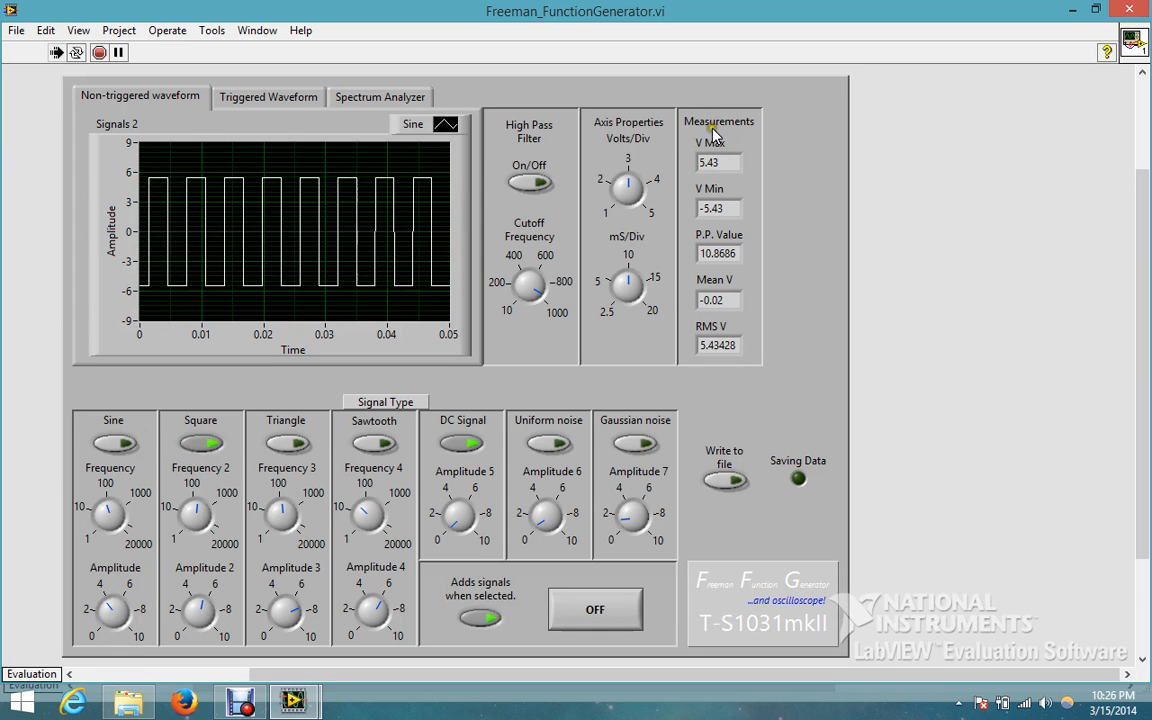
{"action": "left_click", "coordinate": [200, 444]}
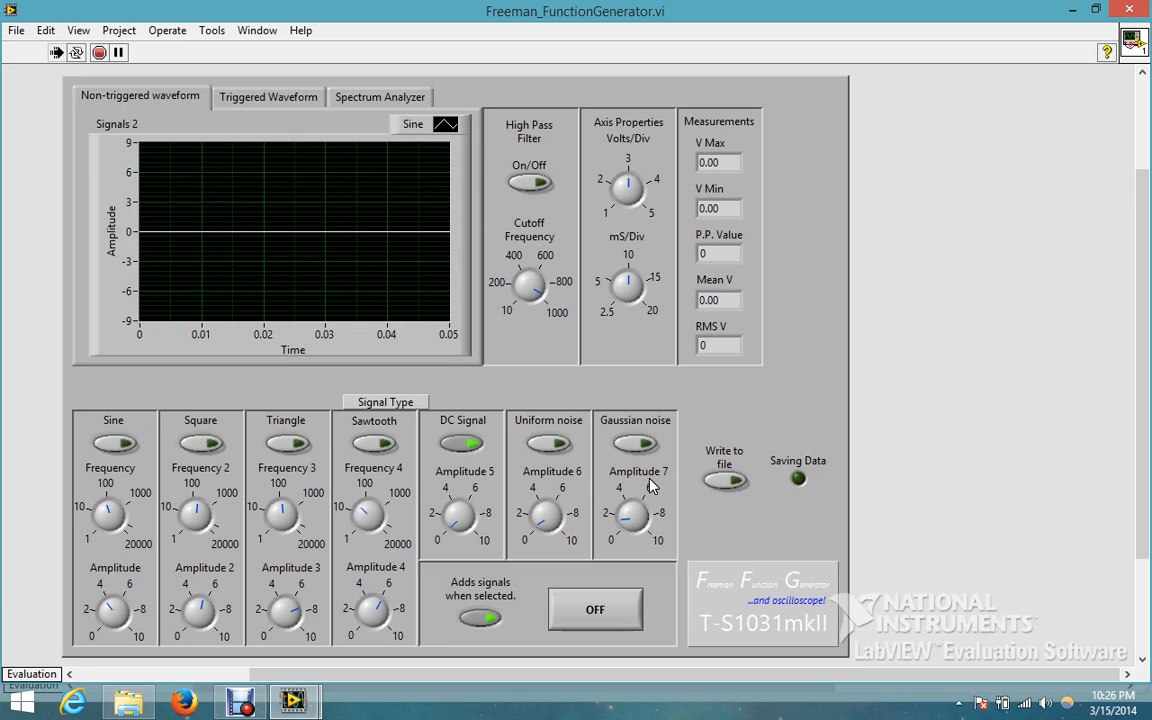
{"action": "mouse_move", "coordinate": [500, 572]}
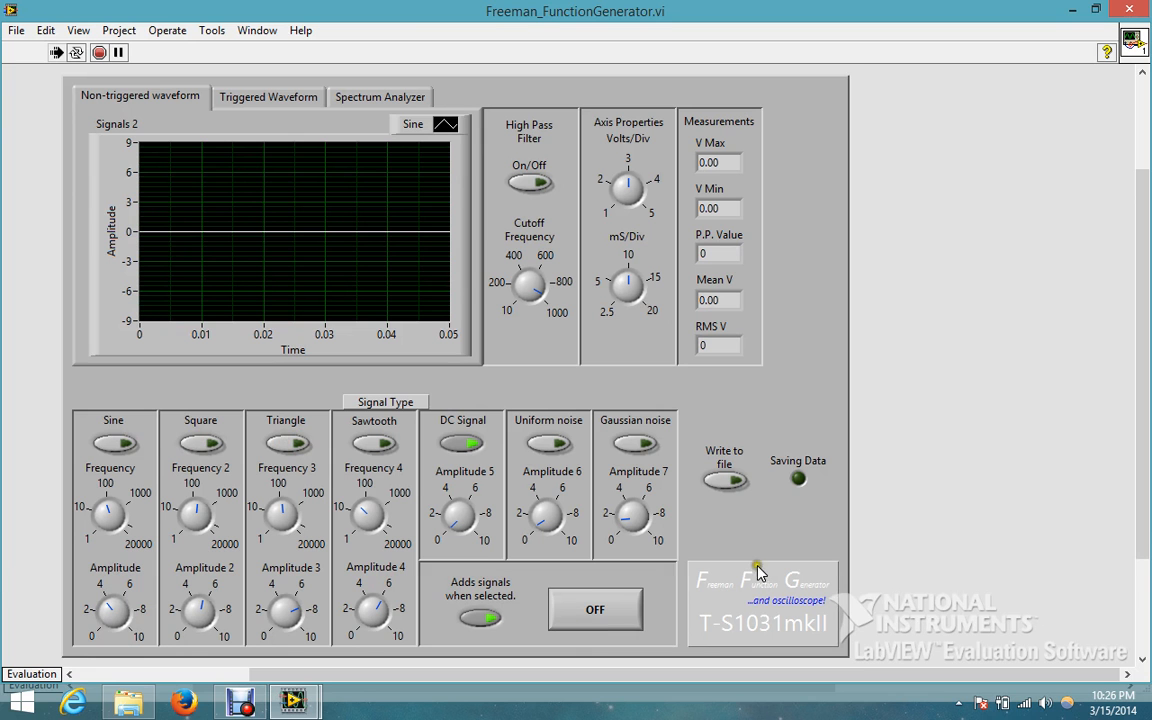
{"action": "mouse_move", "coordinate": [490, 564]}
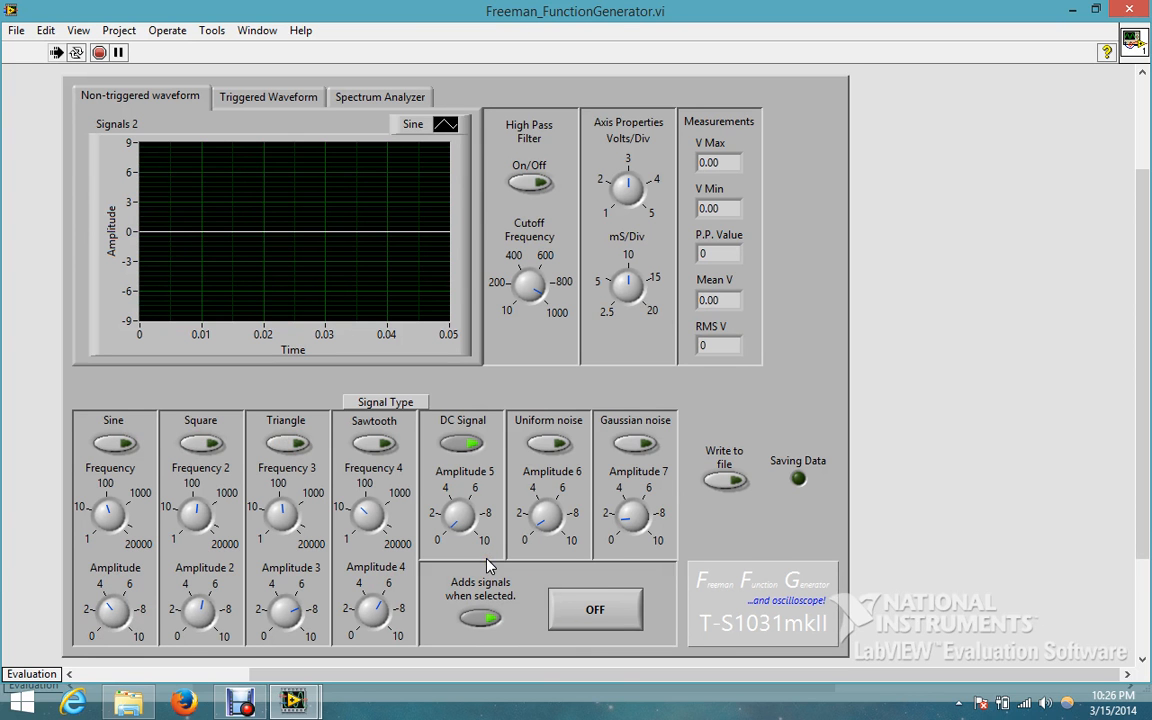